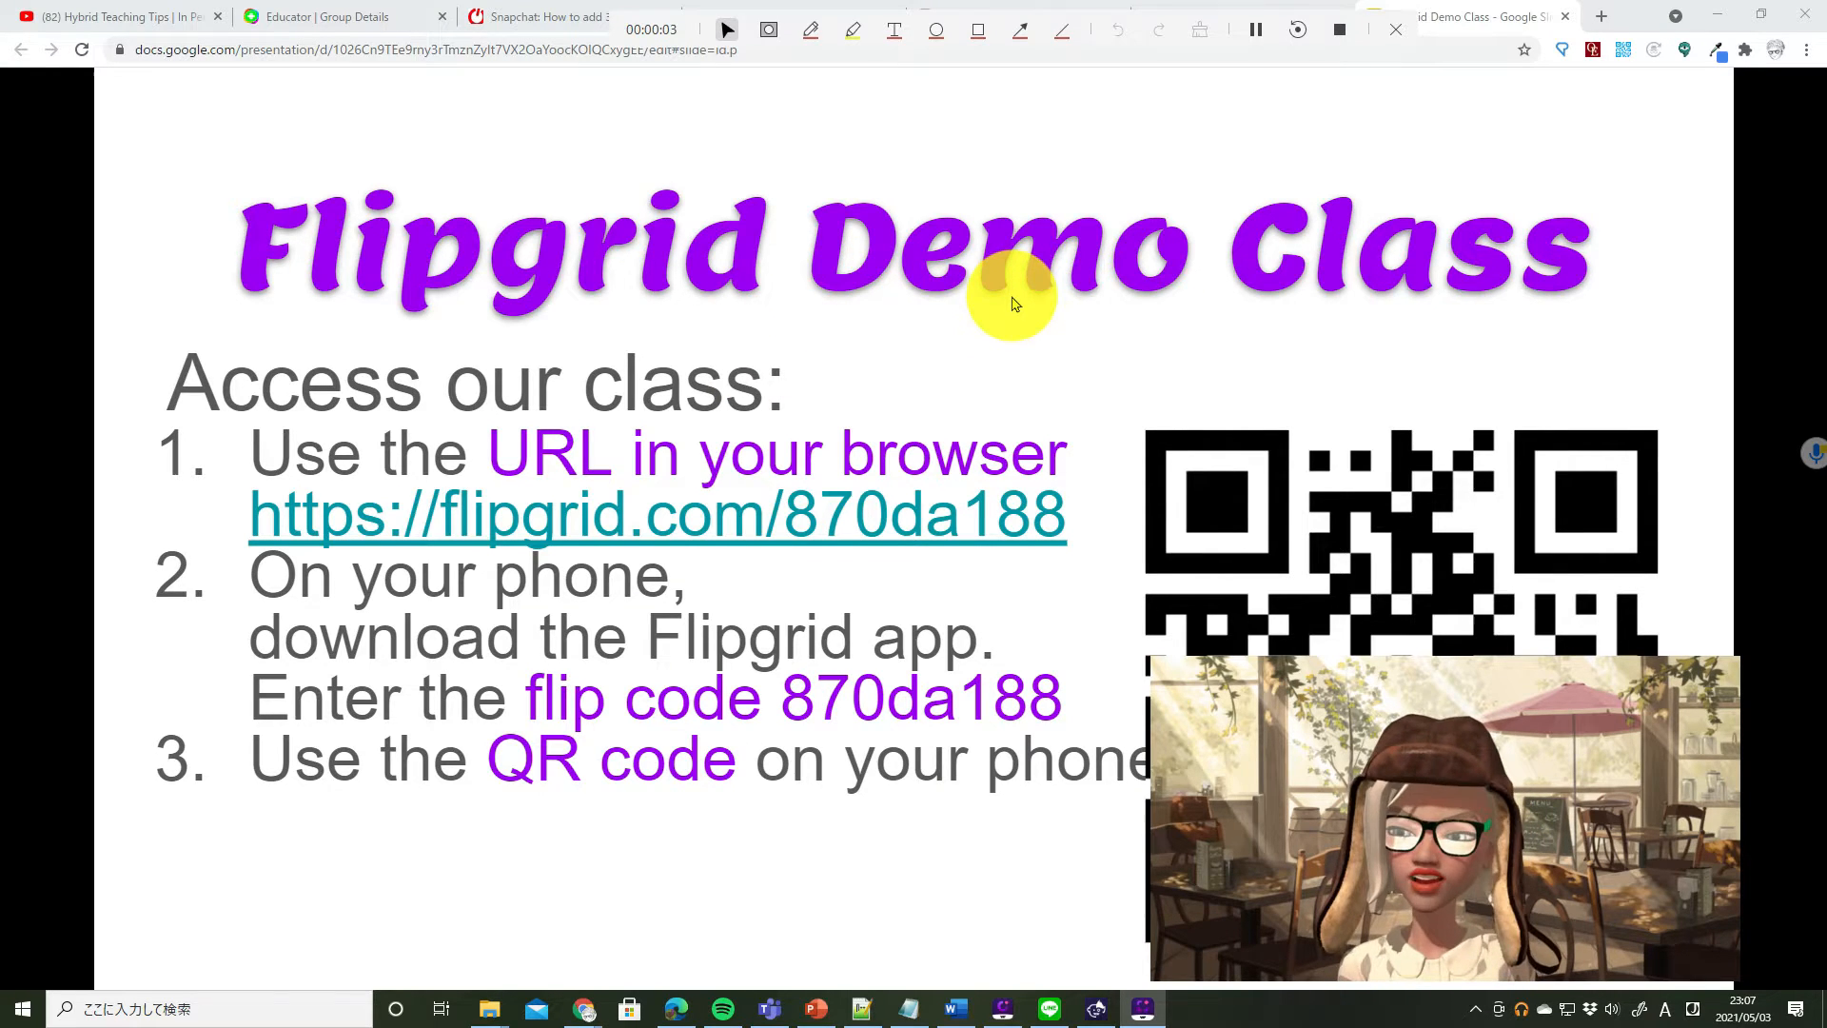
{"action": "mouse_move", "coordinate": [416, 312]}
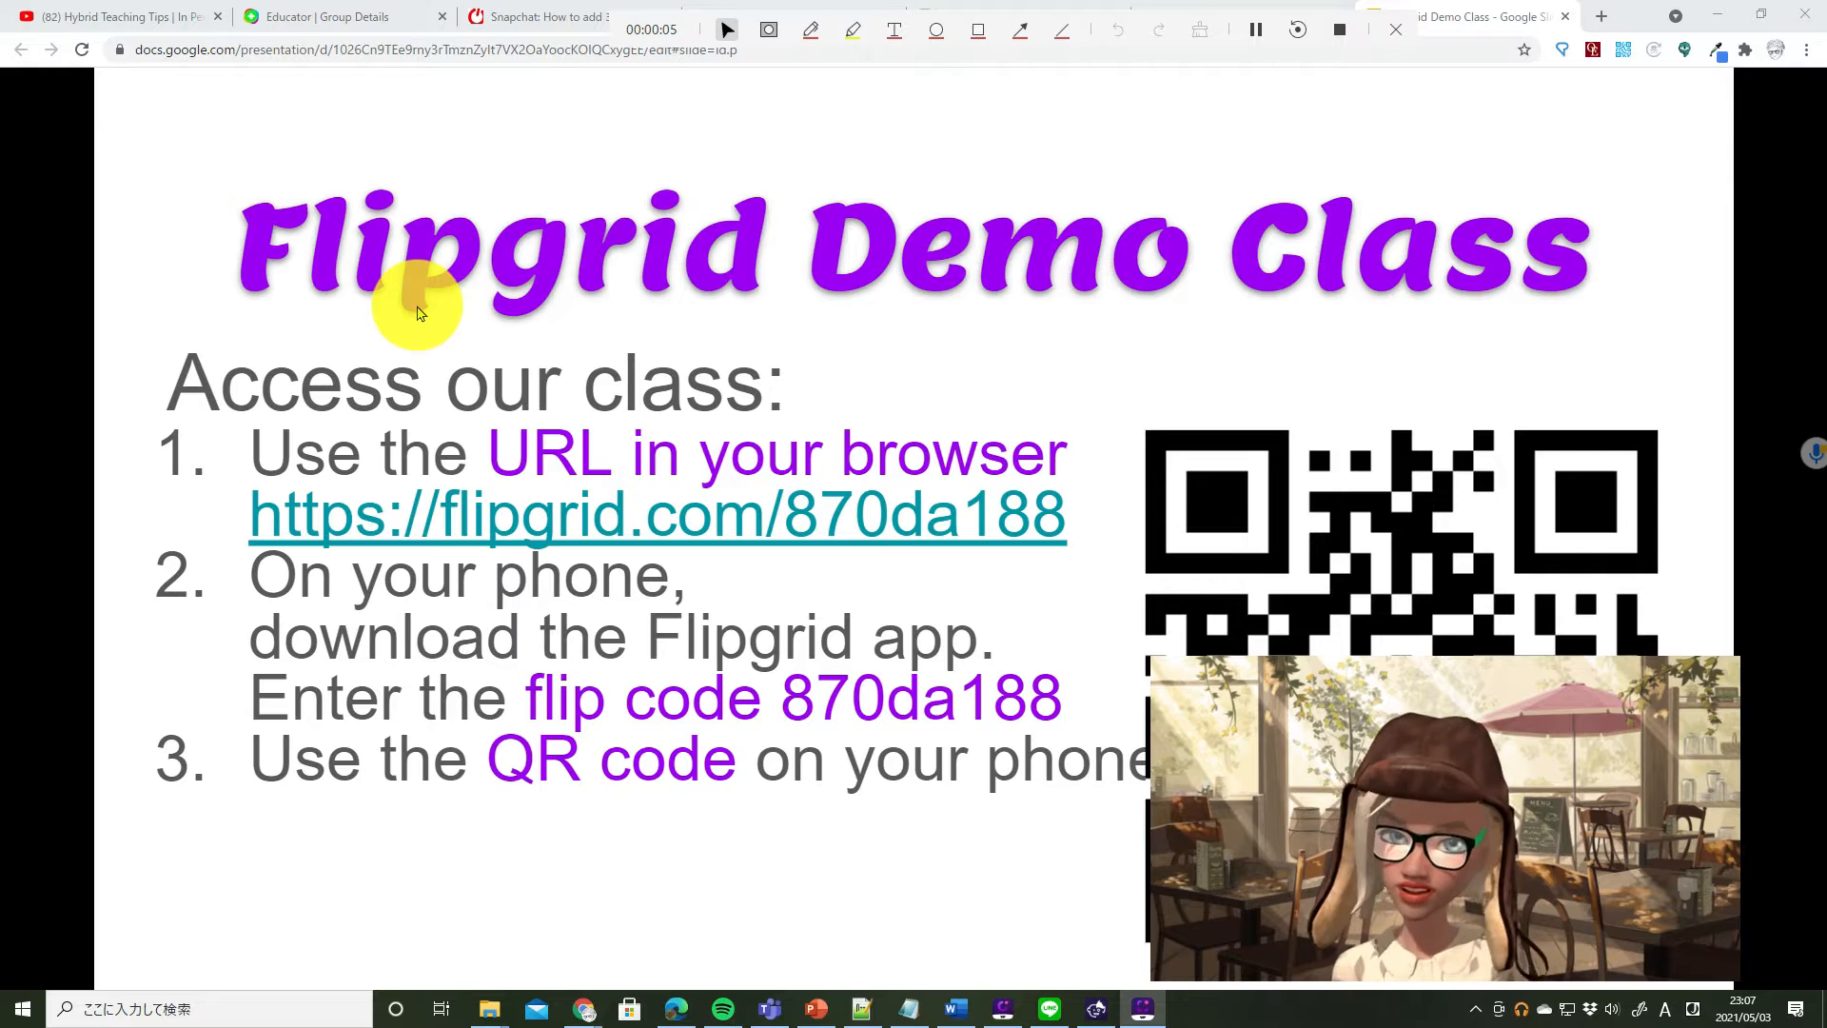
{"action": "mouse_move", "coordinate": [993, 312]}
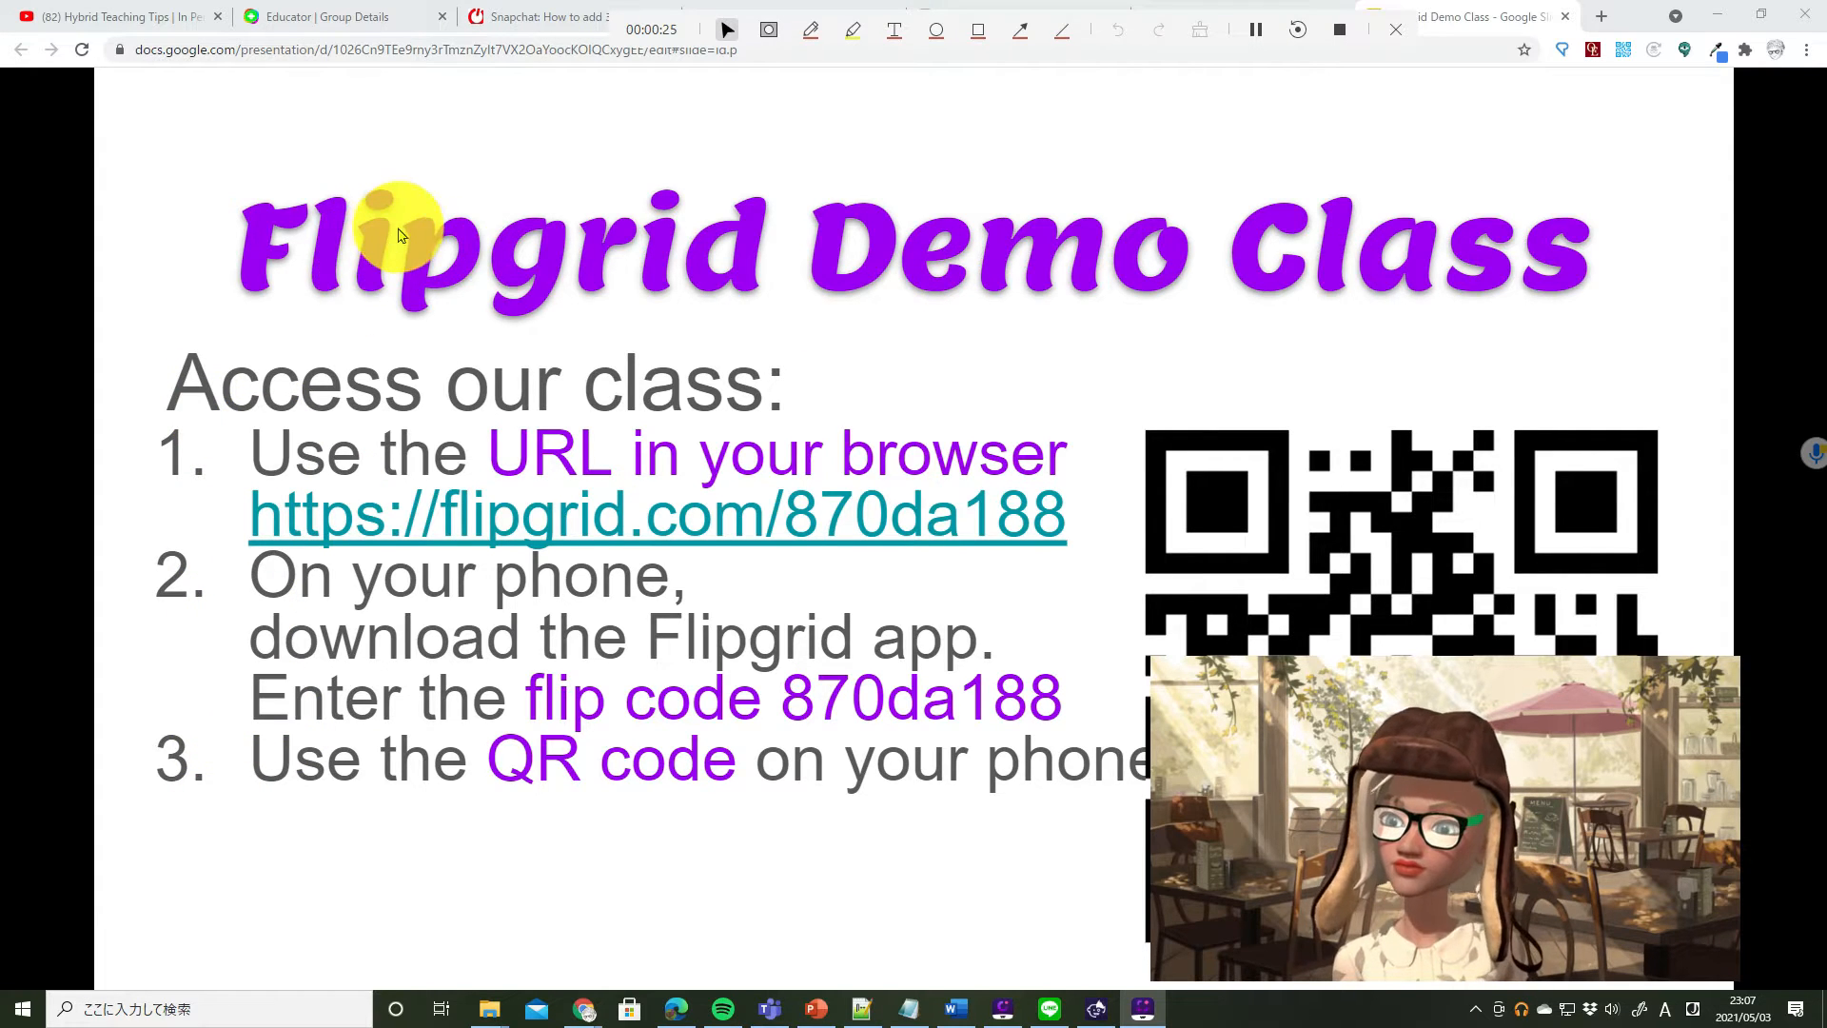
{"action": "mouse_move", "coordinate": [390, 546]}
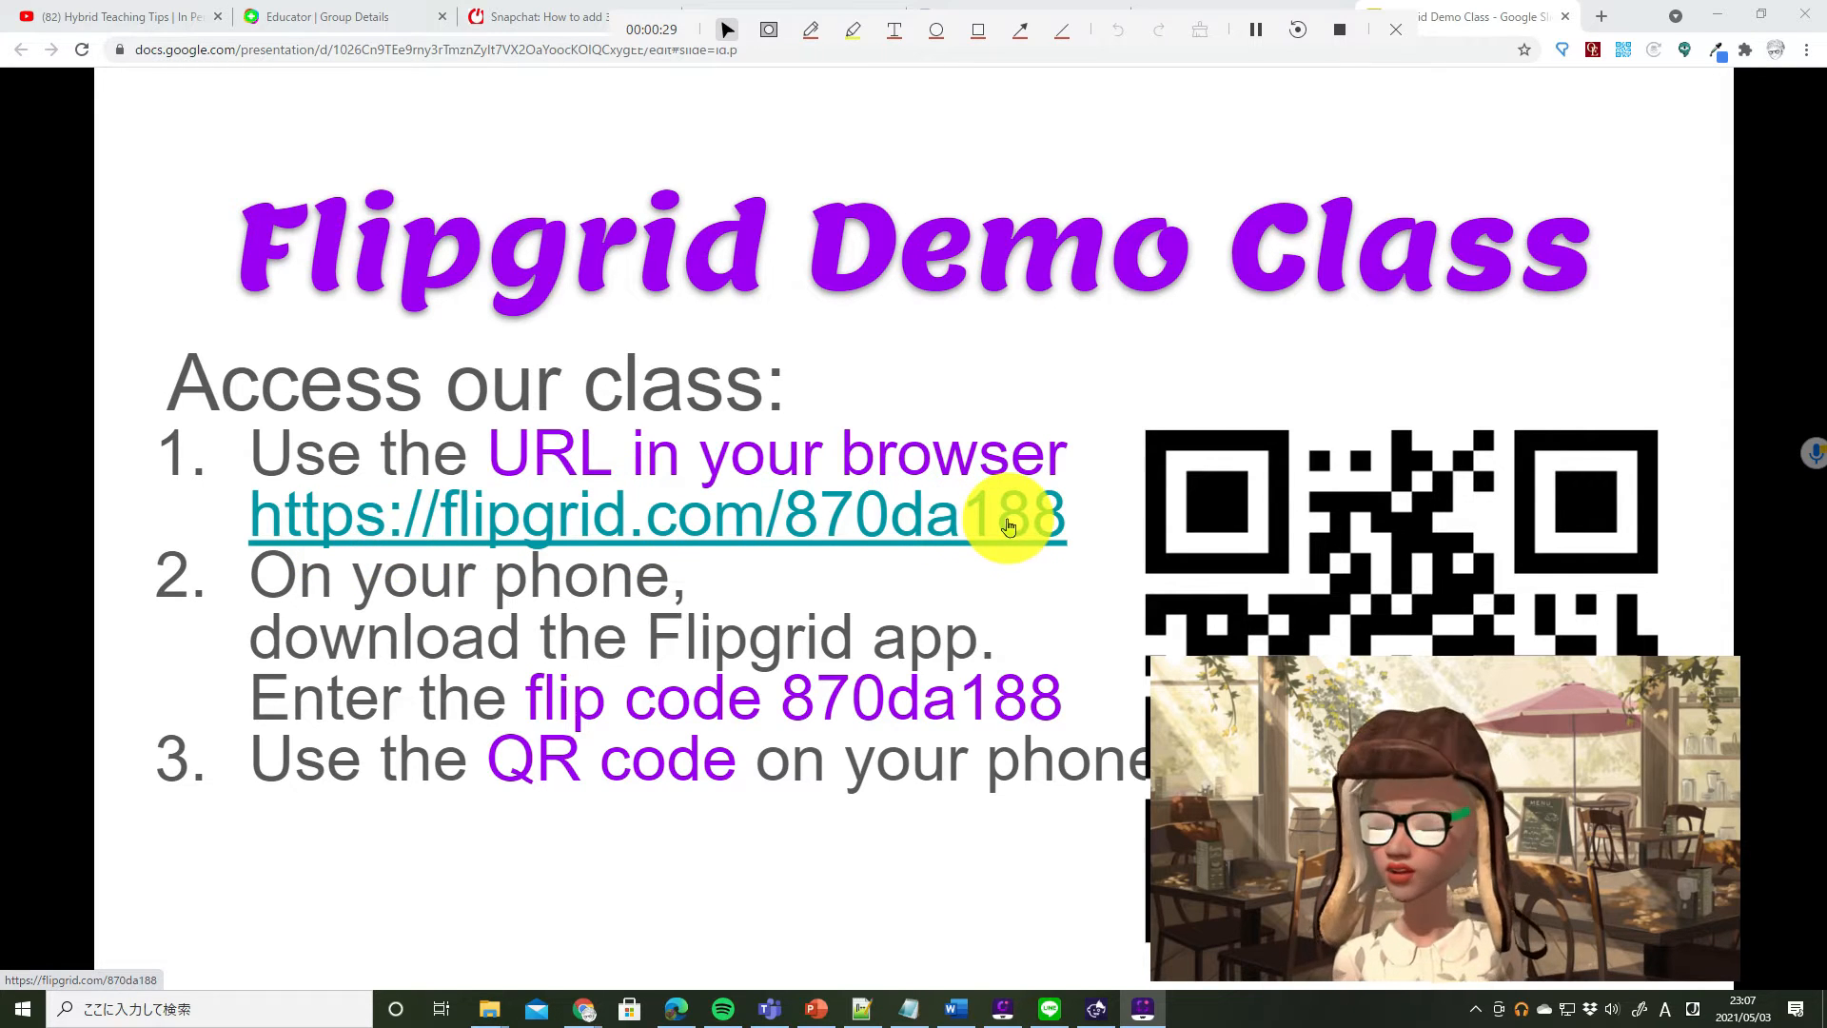
{"action": "mouse_move", "coordinate": [396, 664]}
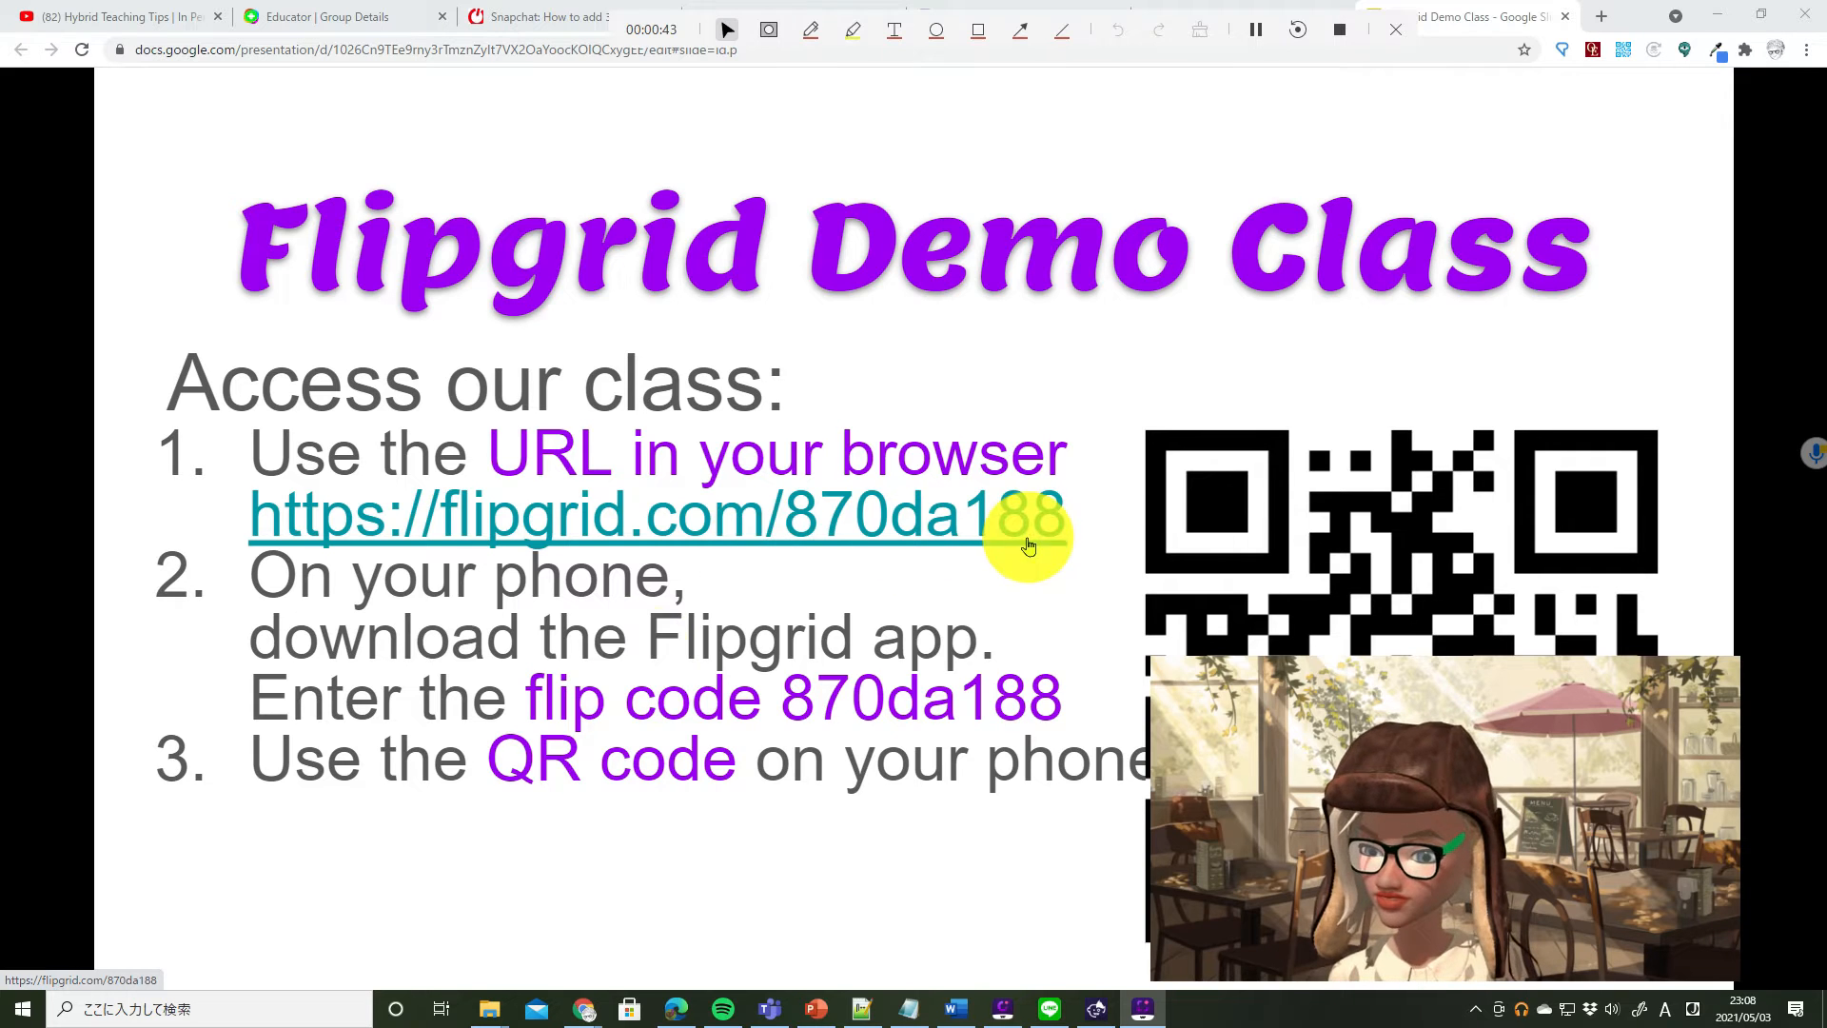
{"action": "mouse_move", "coordinate": [1084, 774]}
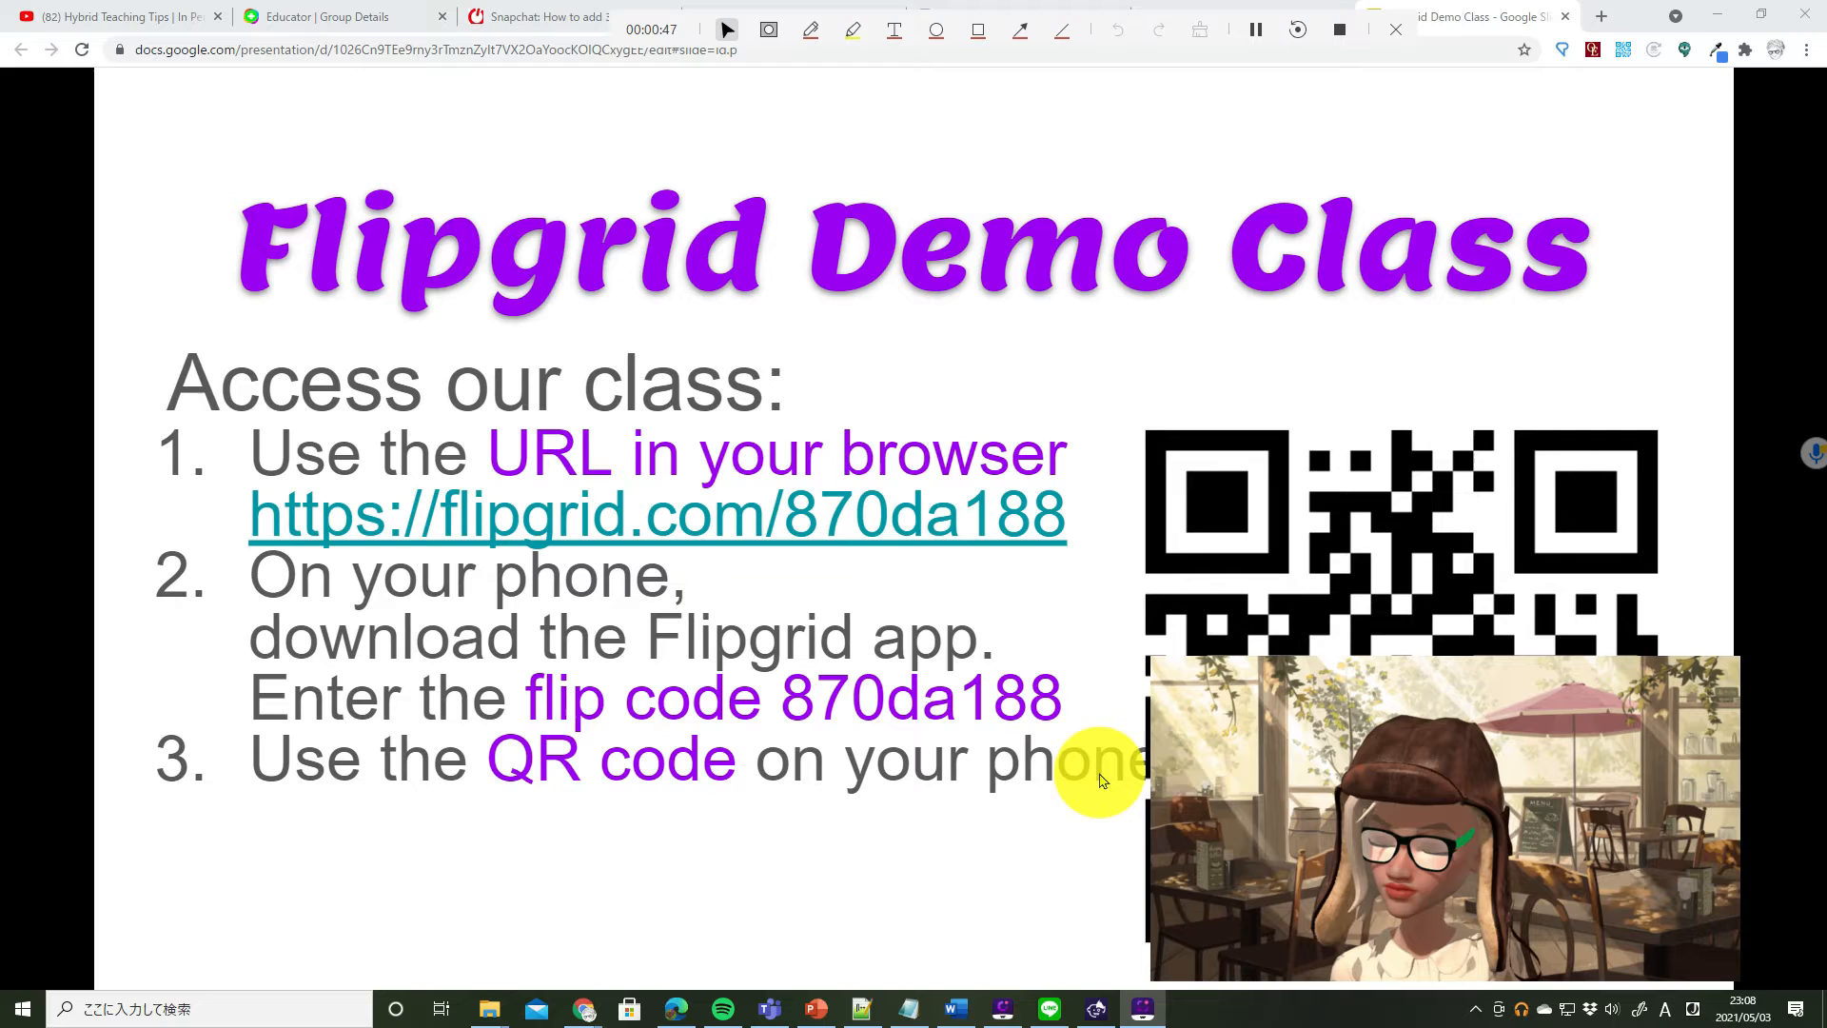
{"action": "mouse_move", "coordinate": [464, 286]}
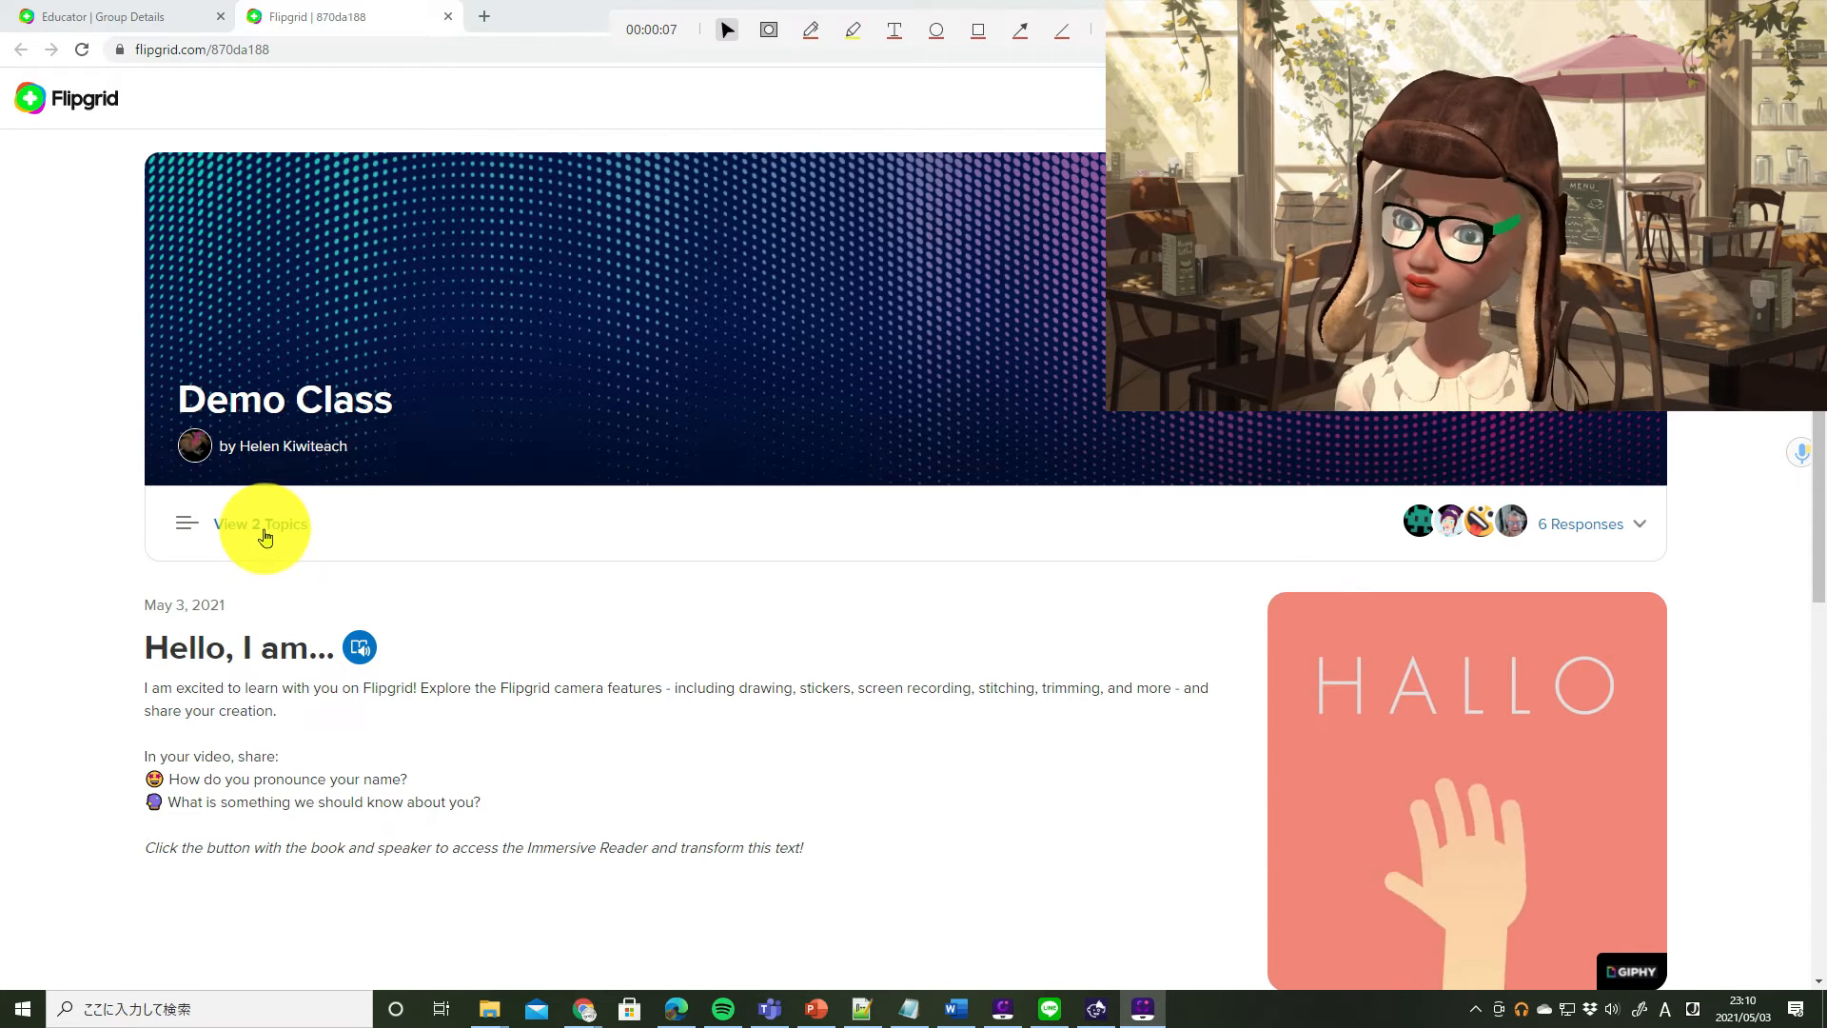
Step: Expand Demo Class's topic list to reveal 'Topic with Video Question'
{"action": "left_click", "coordinate": [261, 524]}
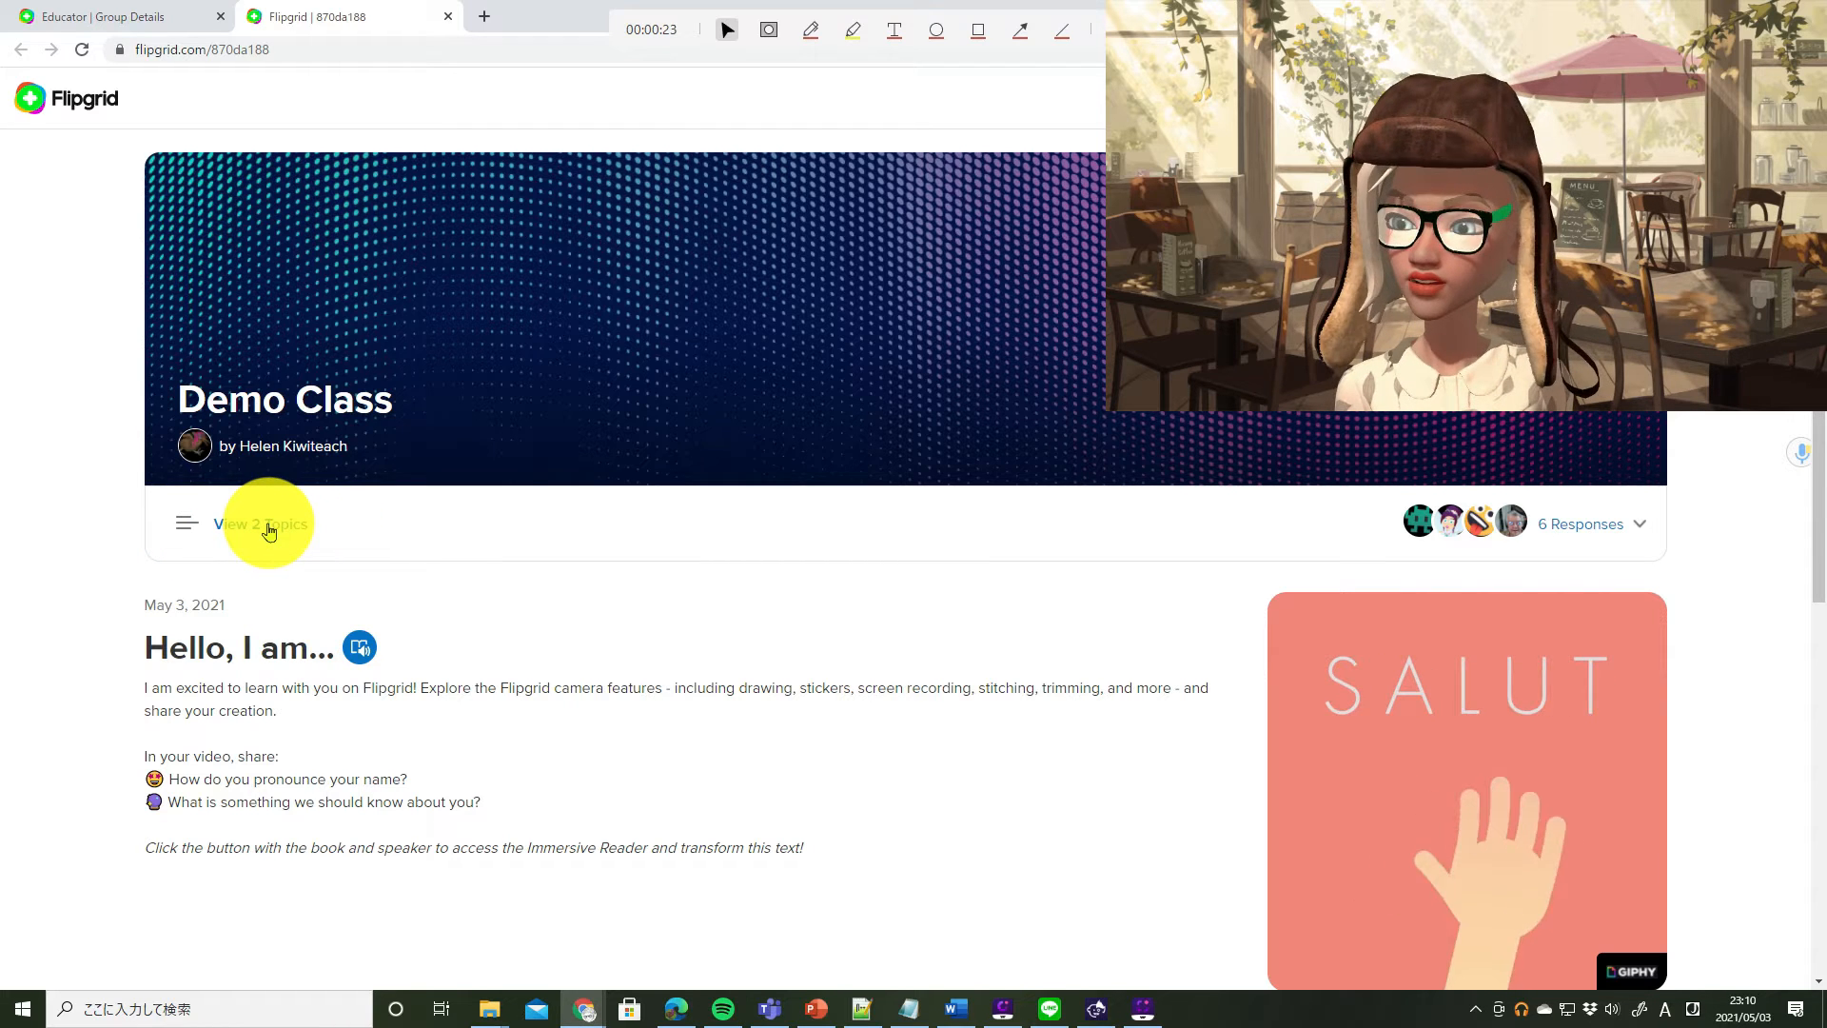
{"action": "left_click", "coordinate": [260, 523]}
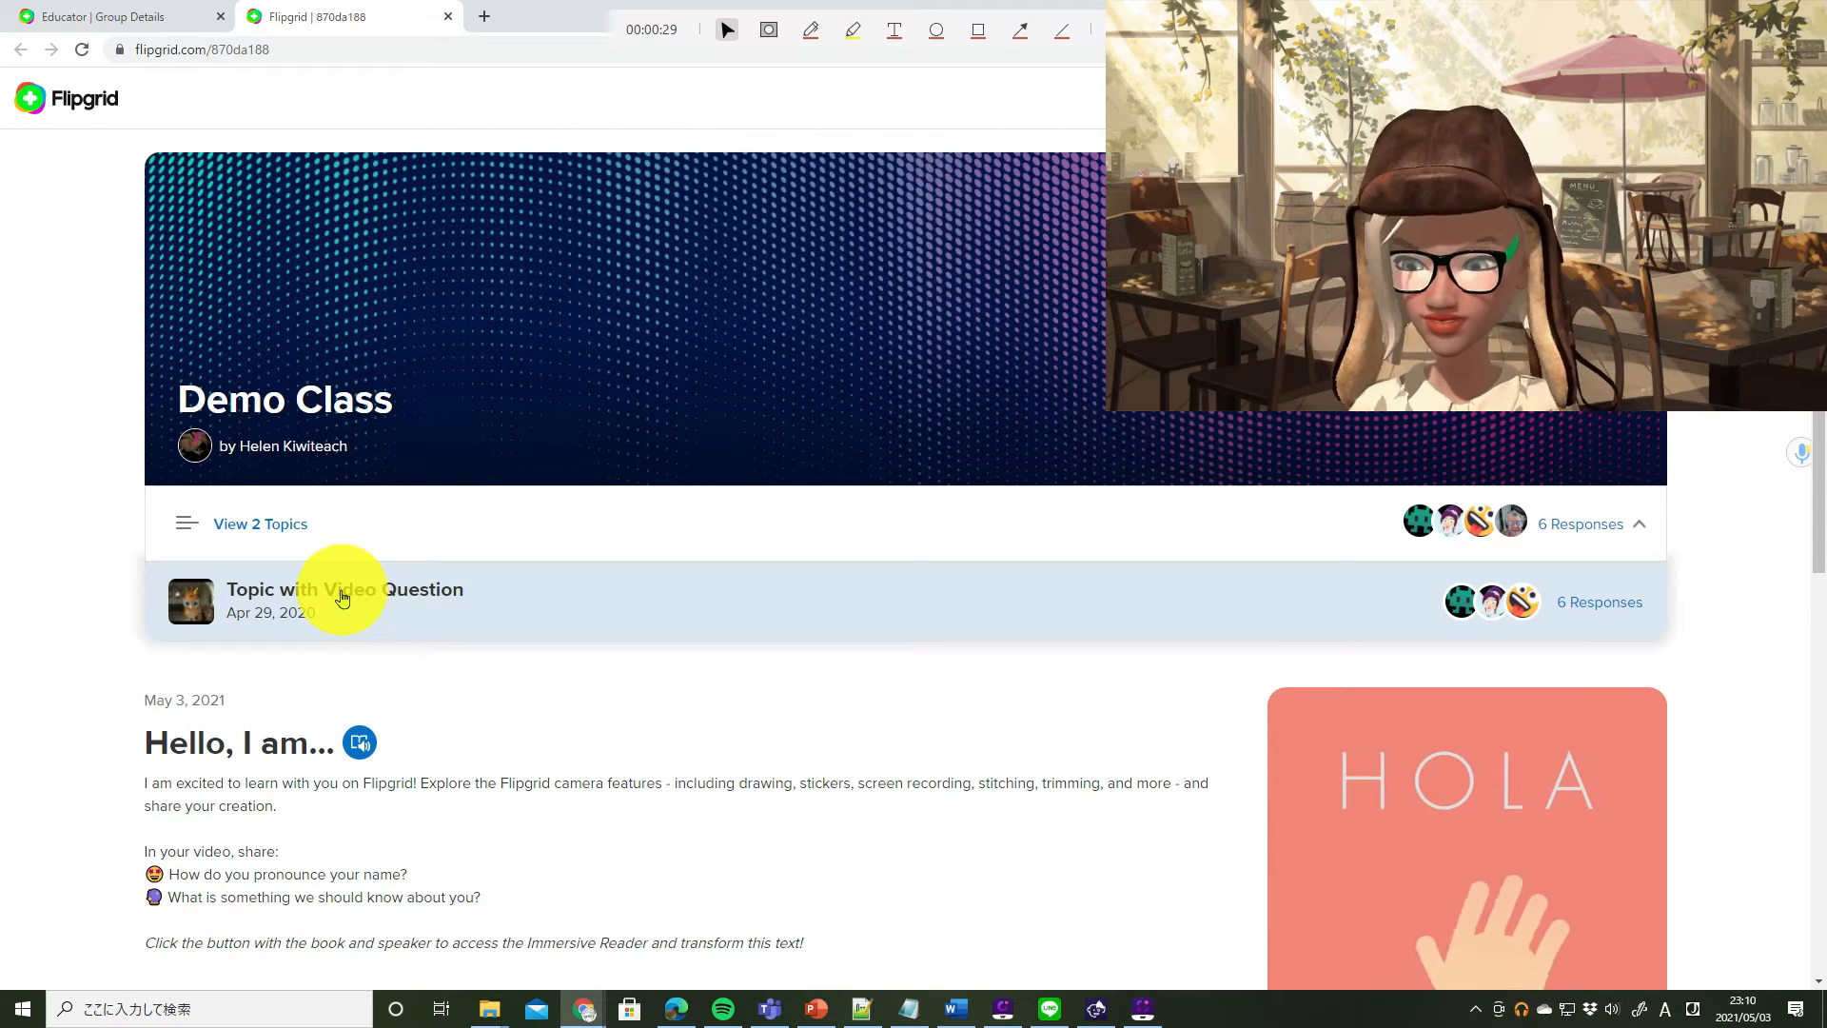
Step: Open 'Topic with Video Question' to reach its response camera
{"action": "left_click", "coordinate": [344, 601]}
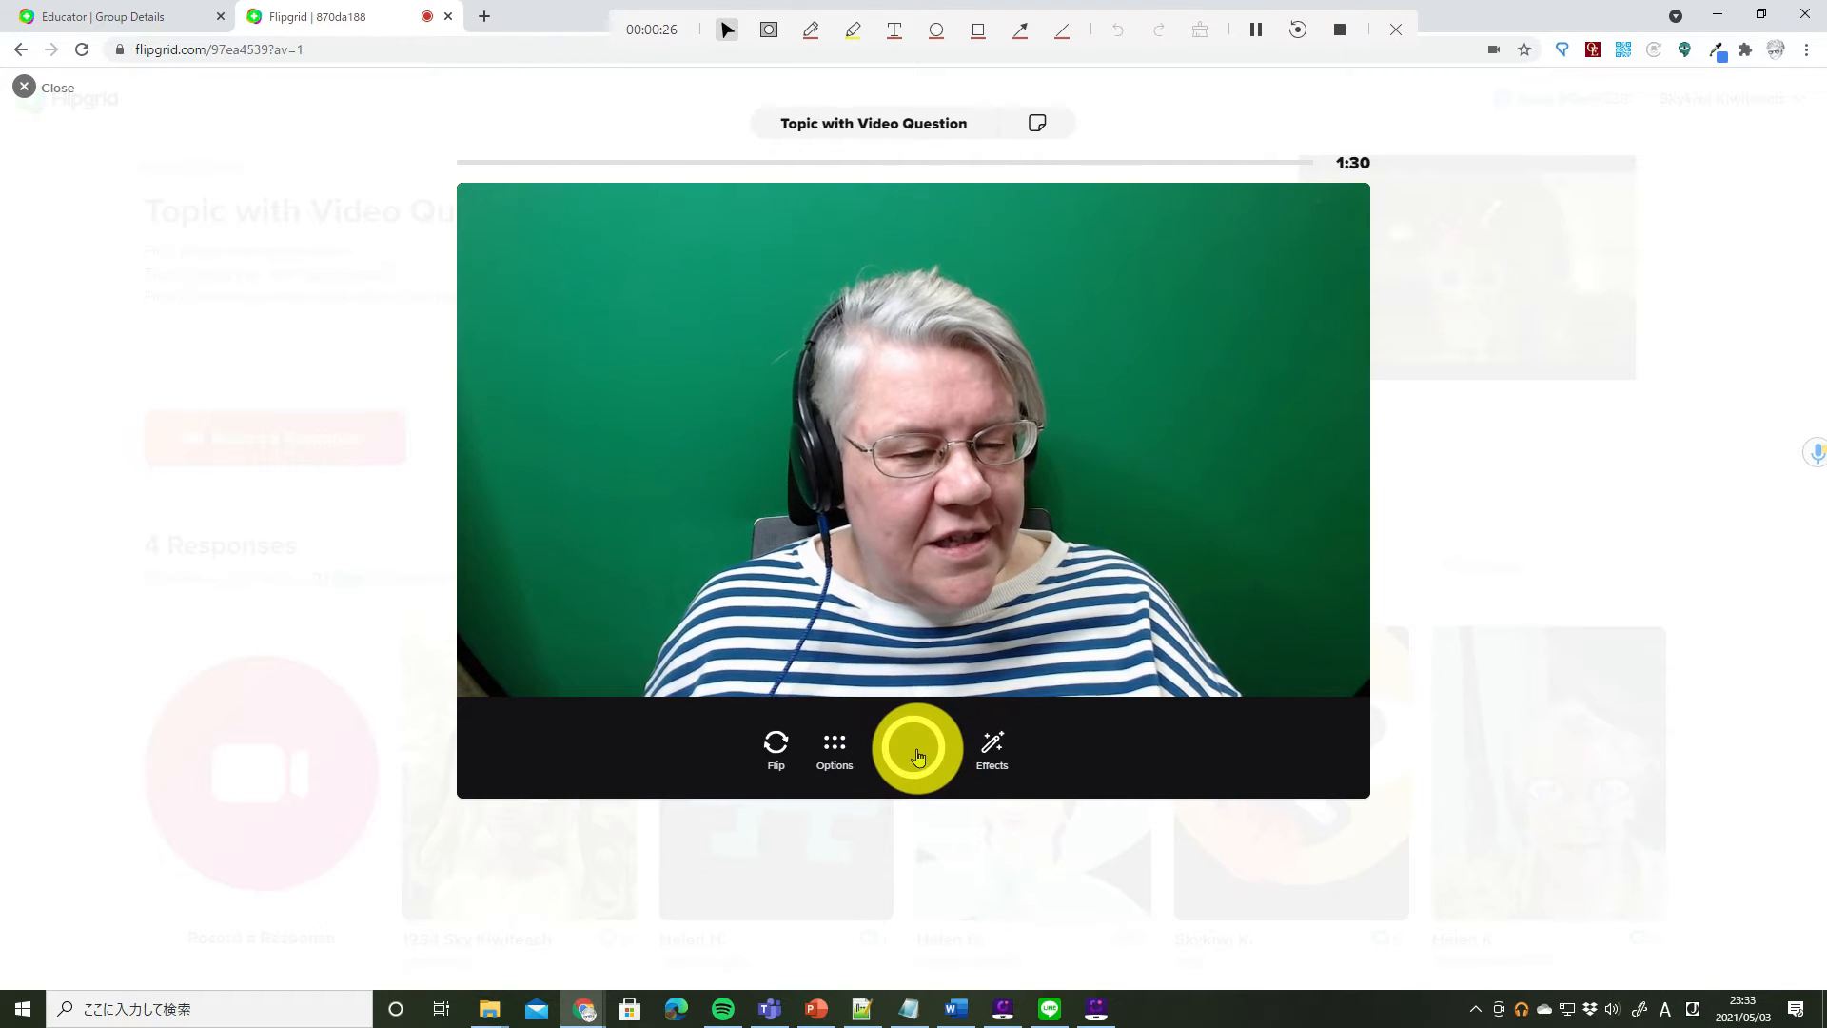
Step: Start recording a spoken video response to the topic
{"action": "left_click", "coordinate": [915, 749]}
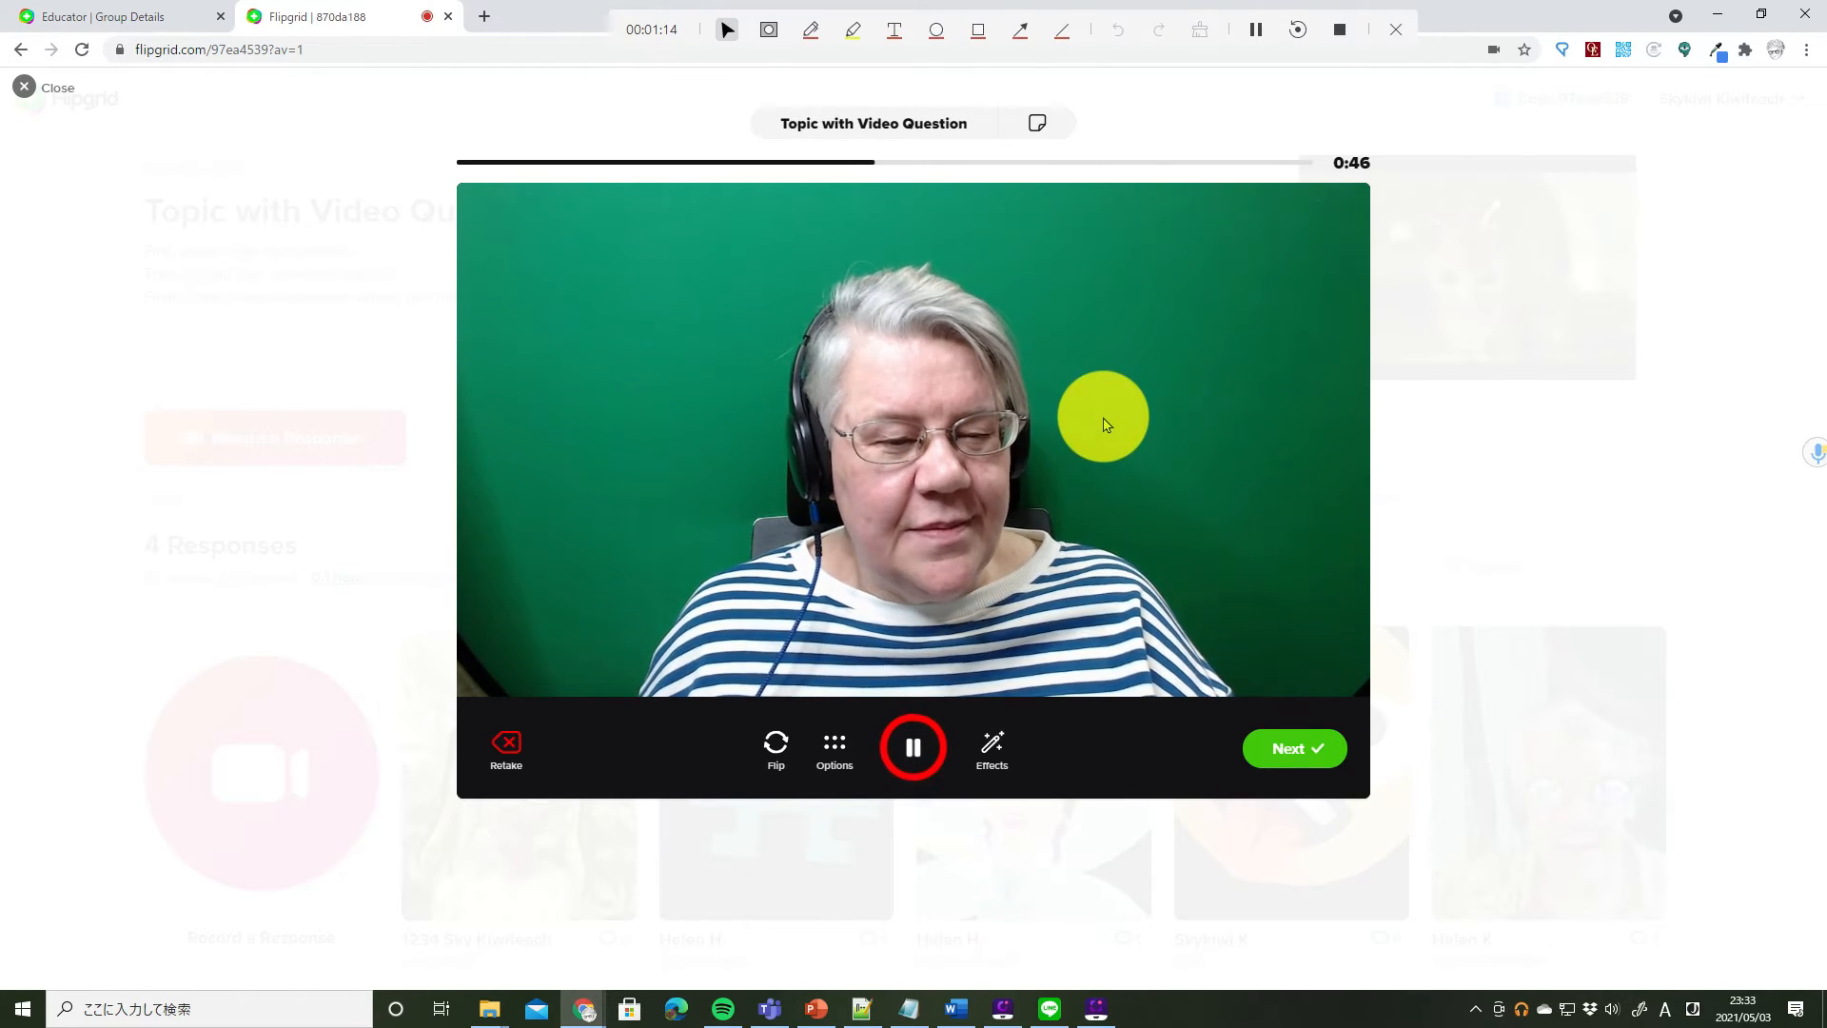
{"action": "mouse_move", "coordinate": [1229, 681]}
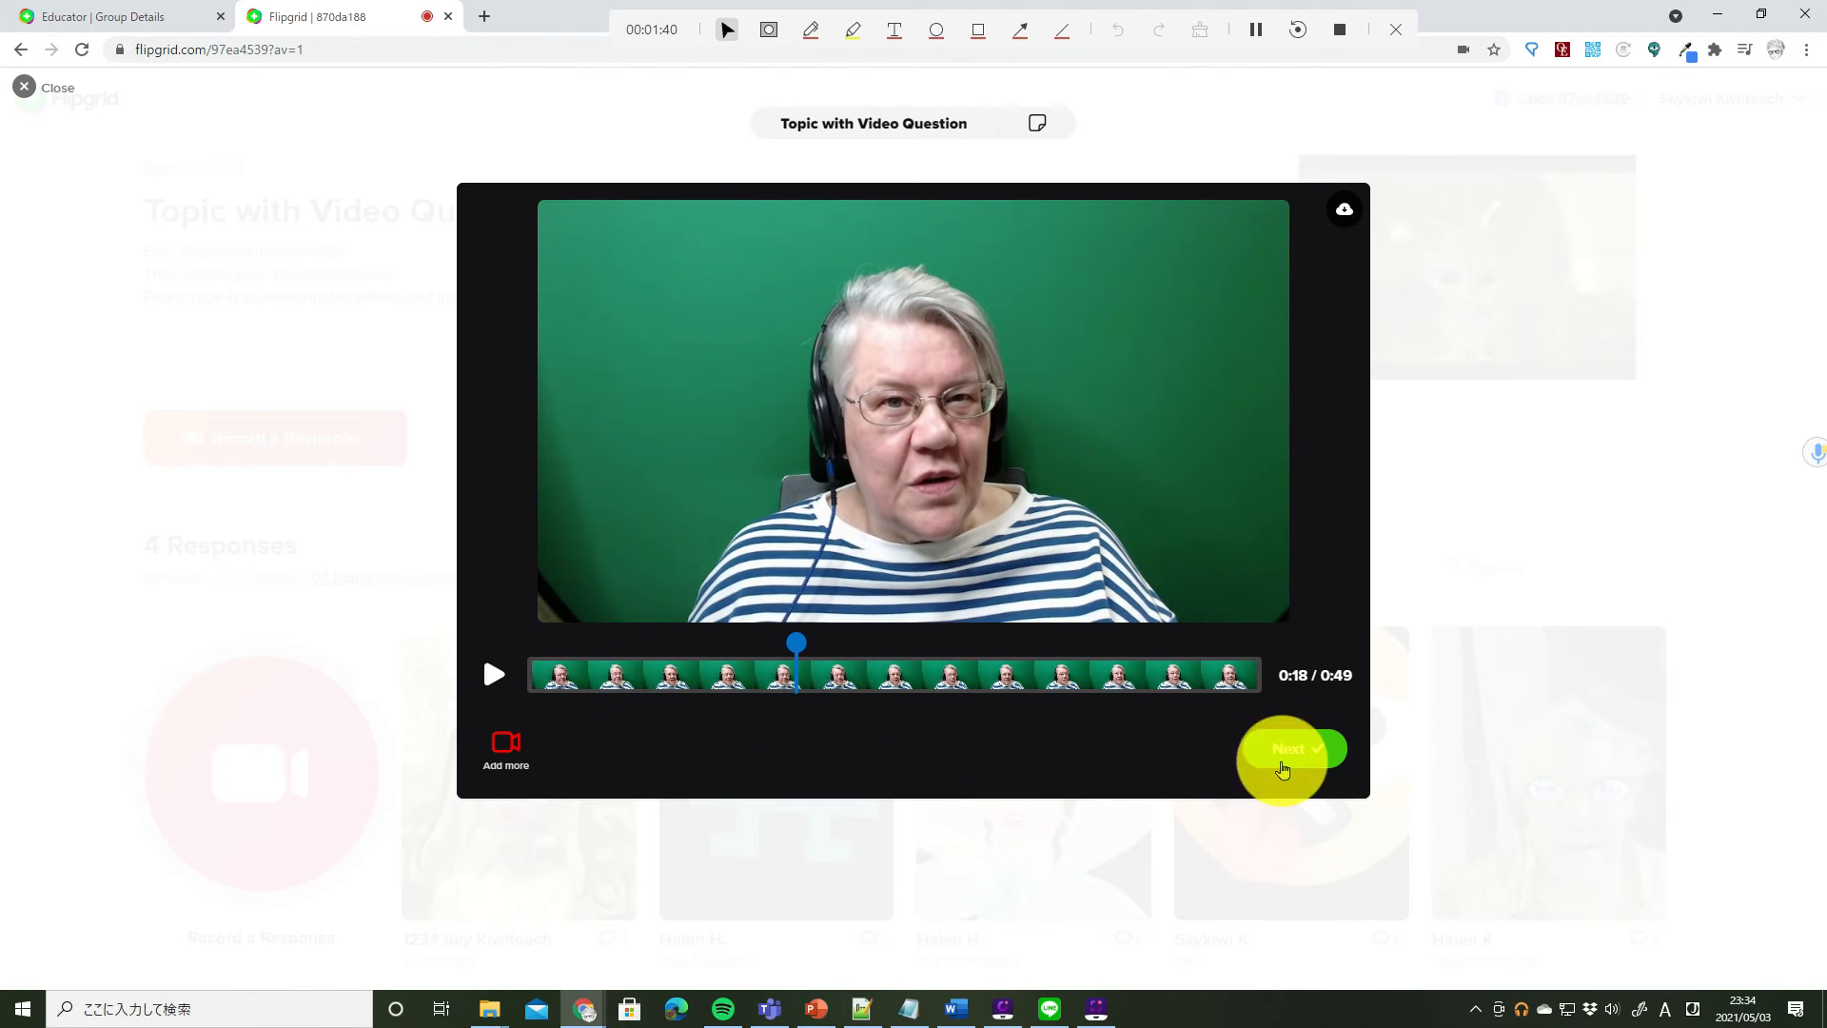
Step: Submit the recorded video under the display name 'ky Kiwiteach123'
{"action": "left_click", "coordinate": [1291, 749]}
{"action": "type", "text": "S"}
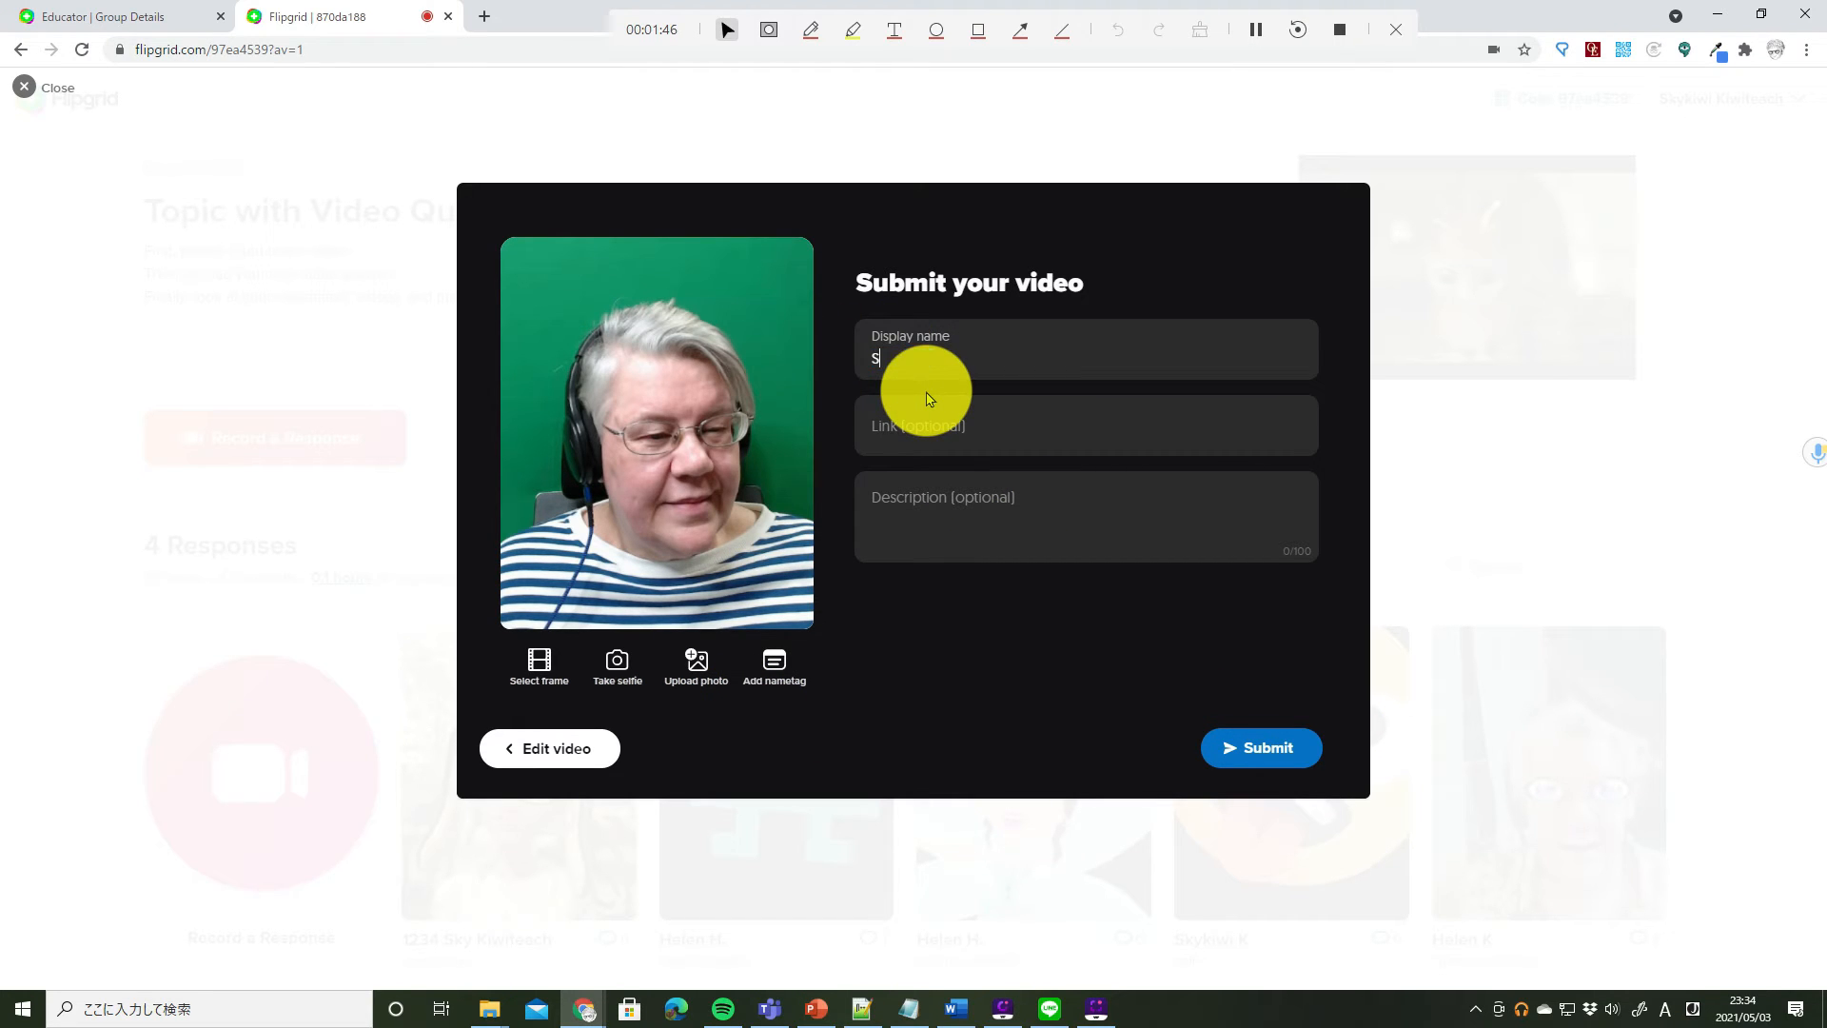
{"action": "type", "text": "ky Kiwiteach"}
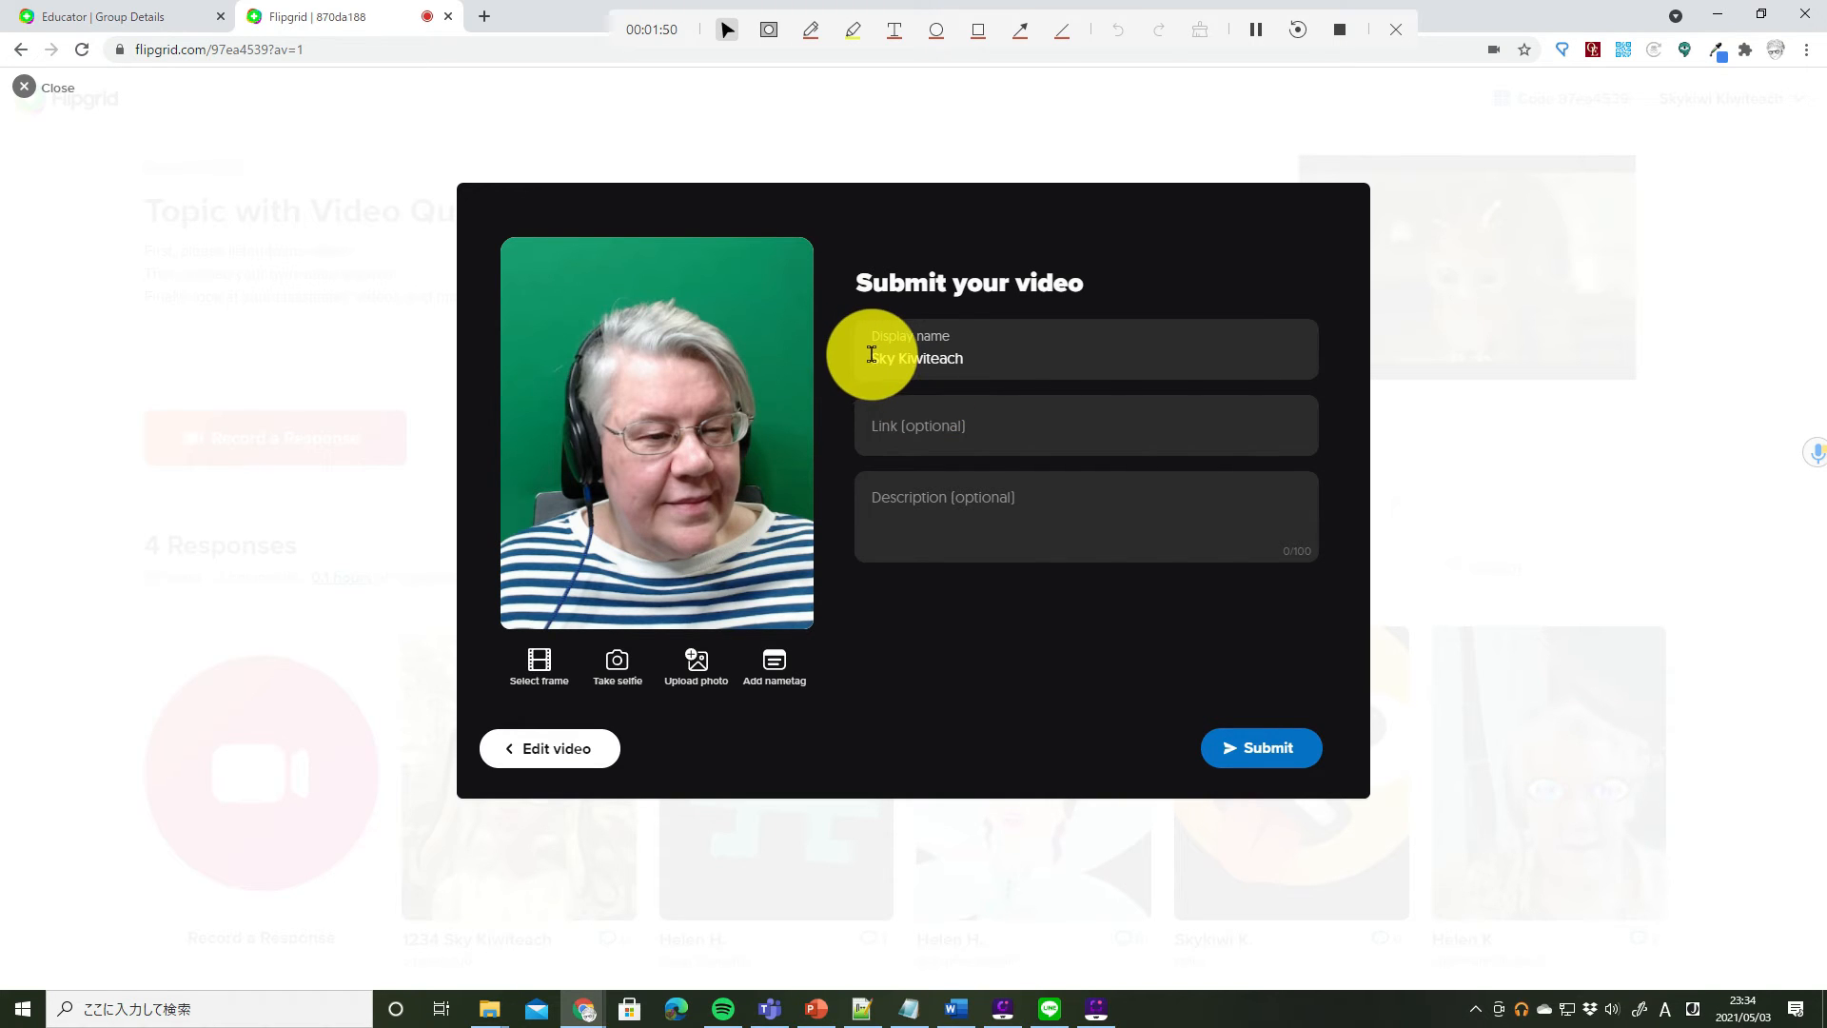
{"action": "type", "text": "123"}
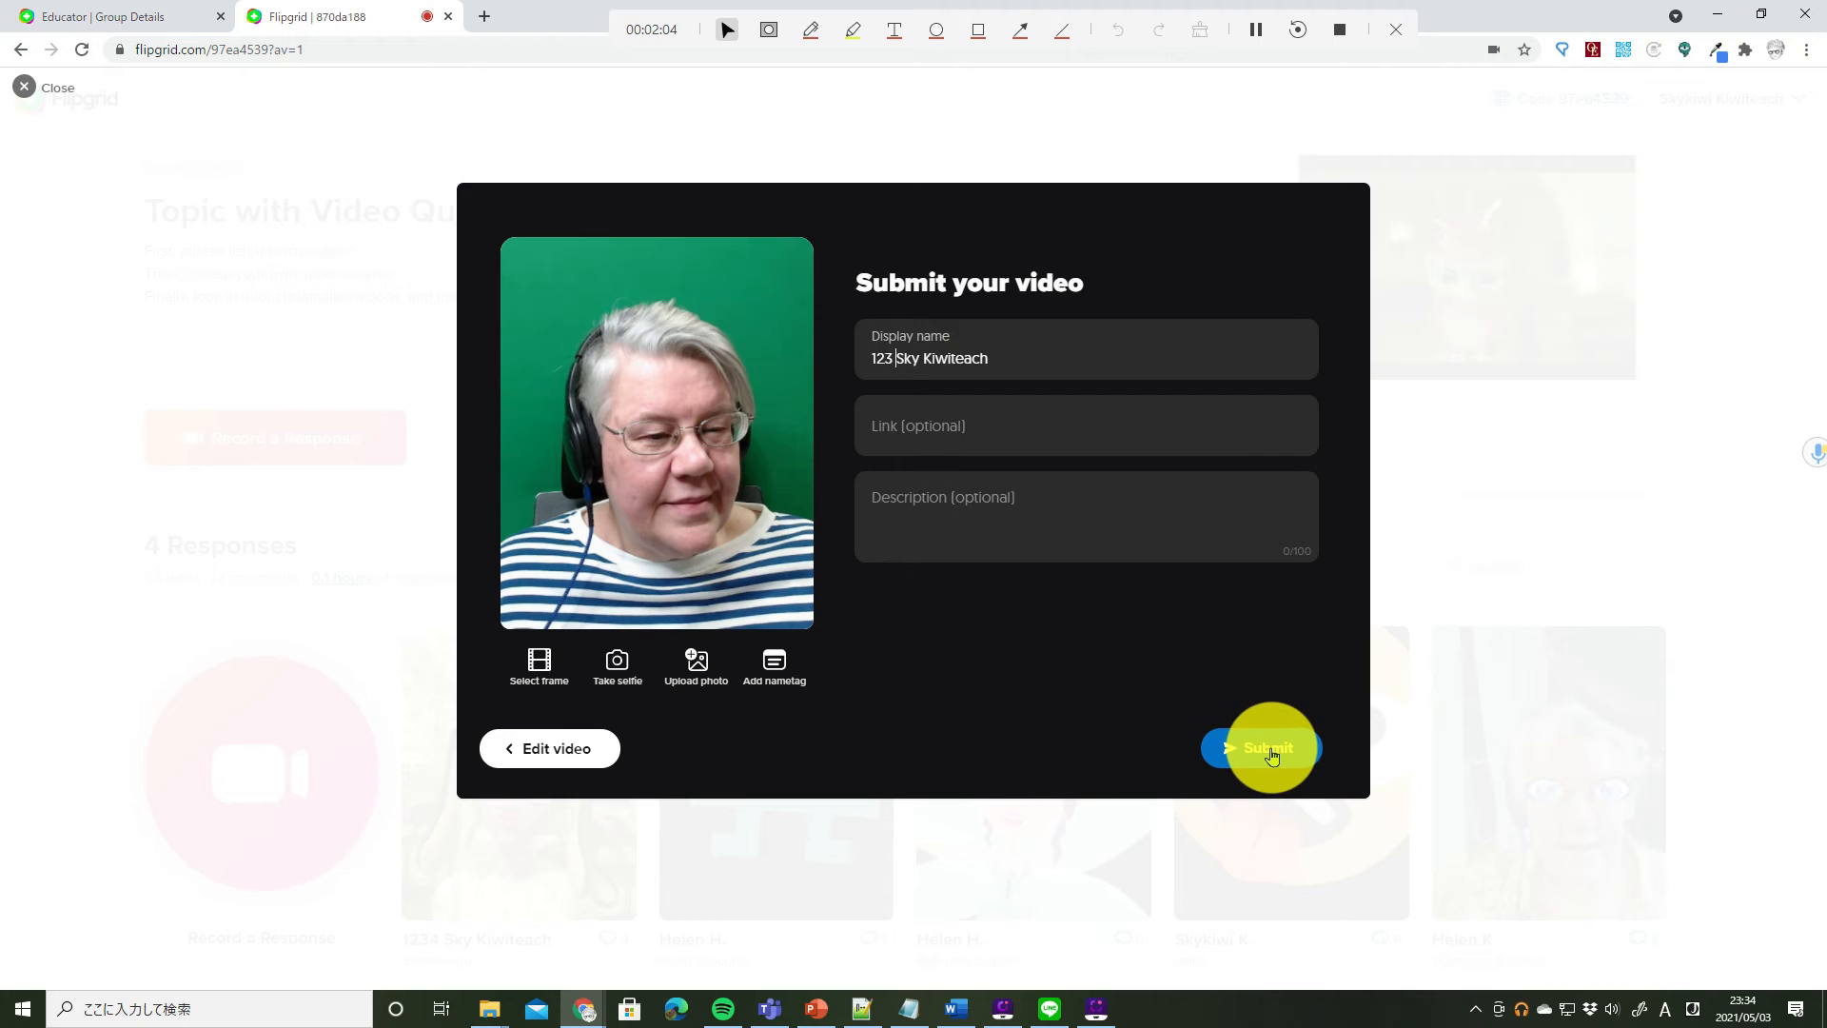
{"action": "left_click", "coordinate": [1261, 747]}
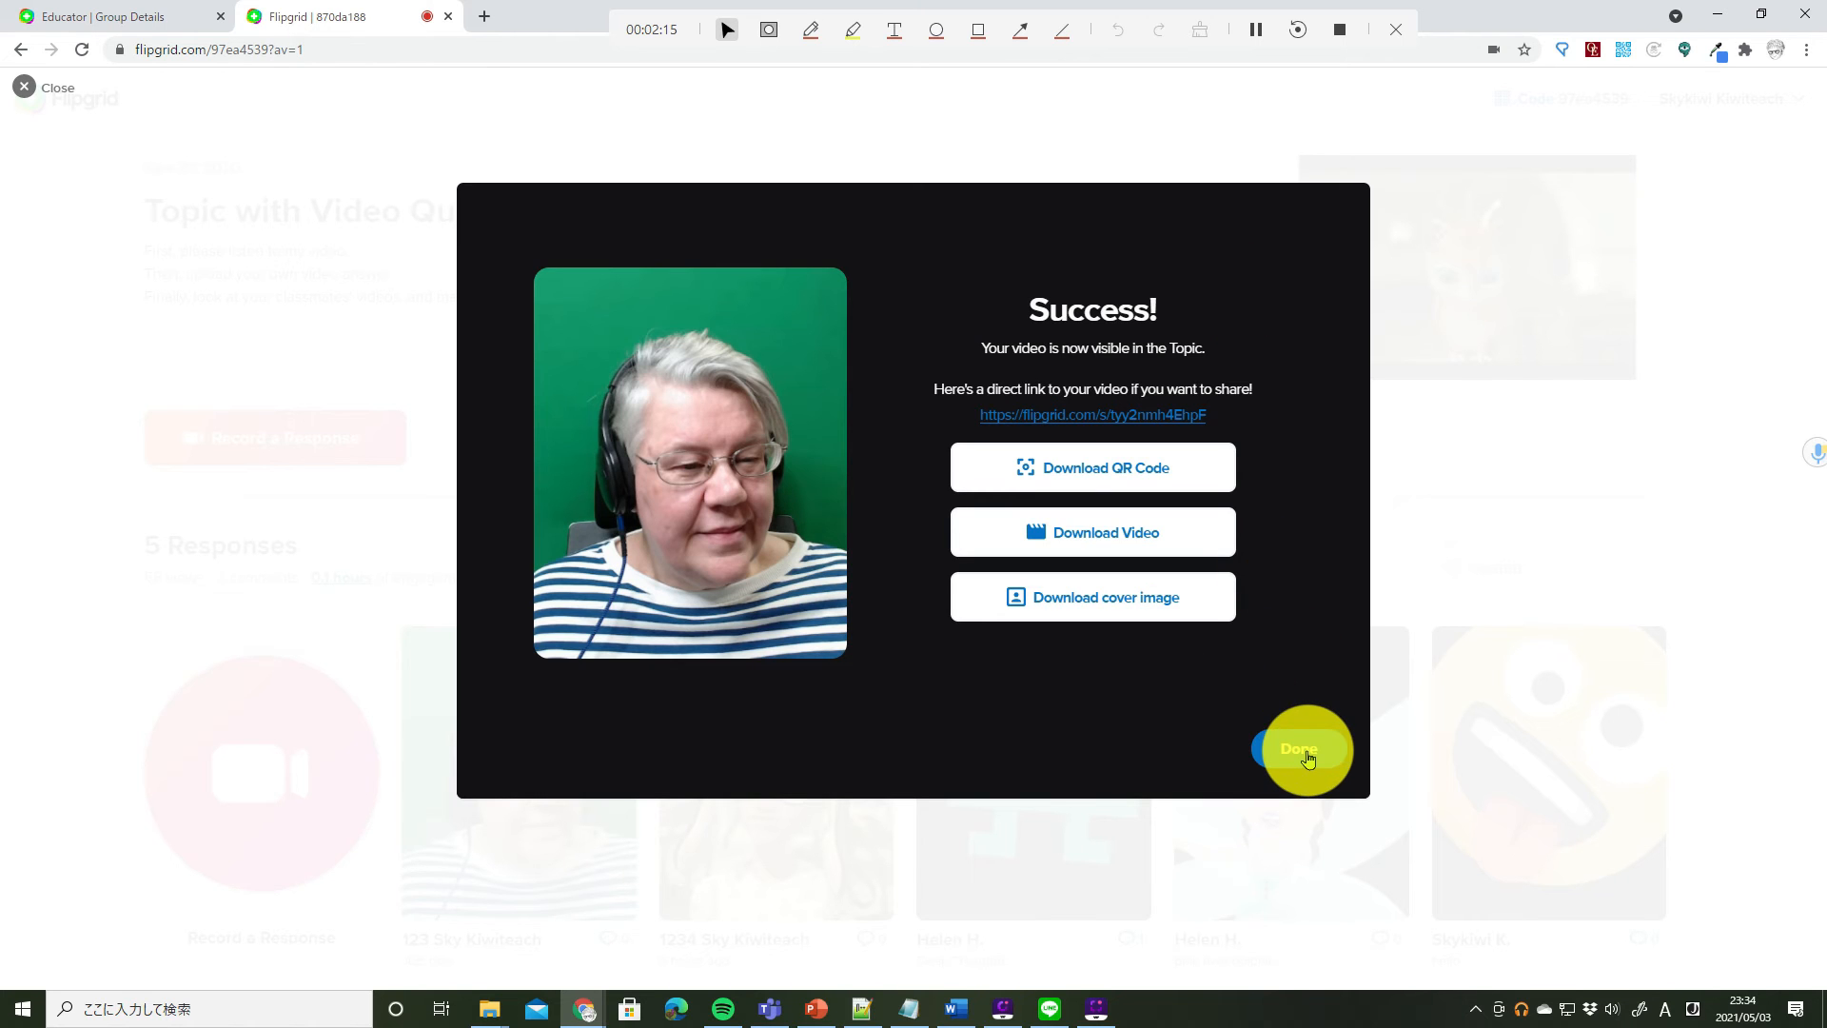
{"action": "left_click", "coordinate": [1298, 748]}
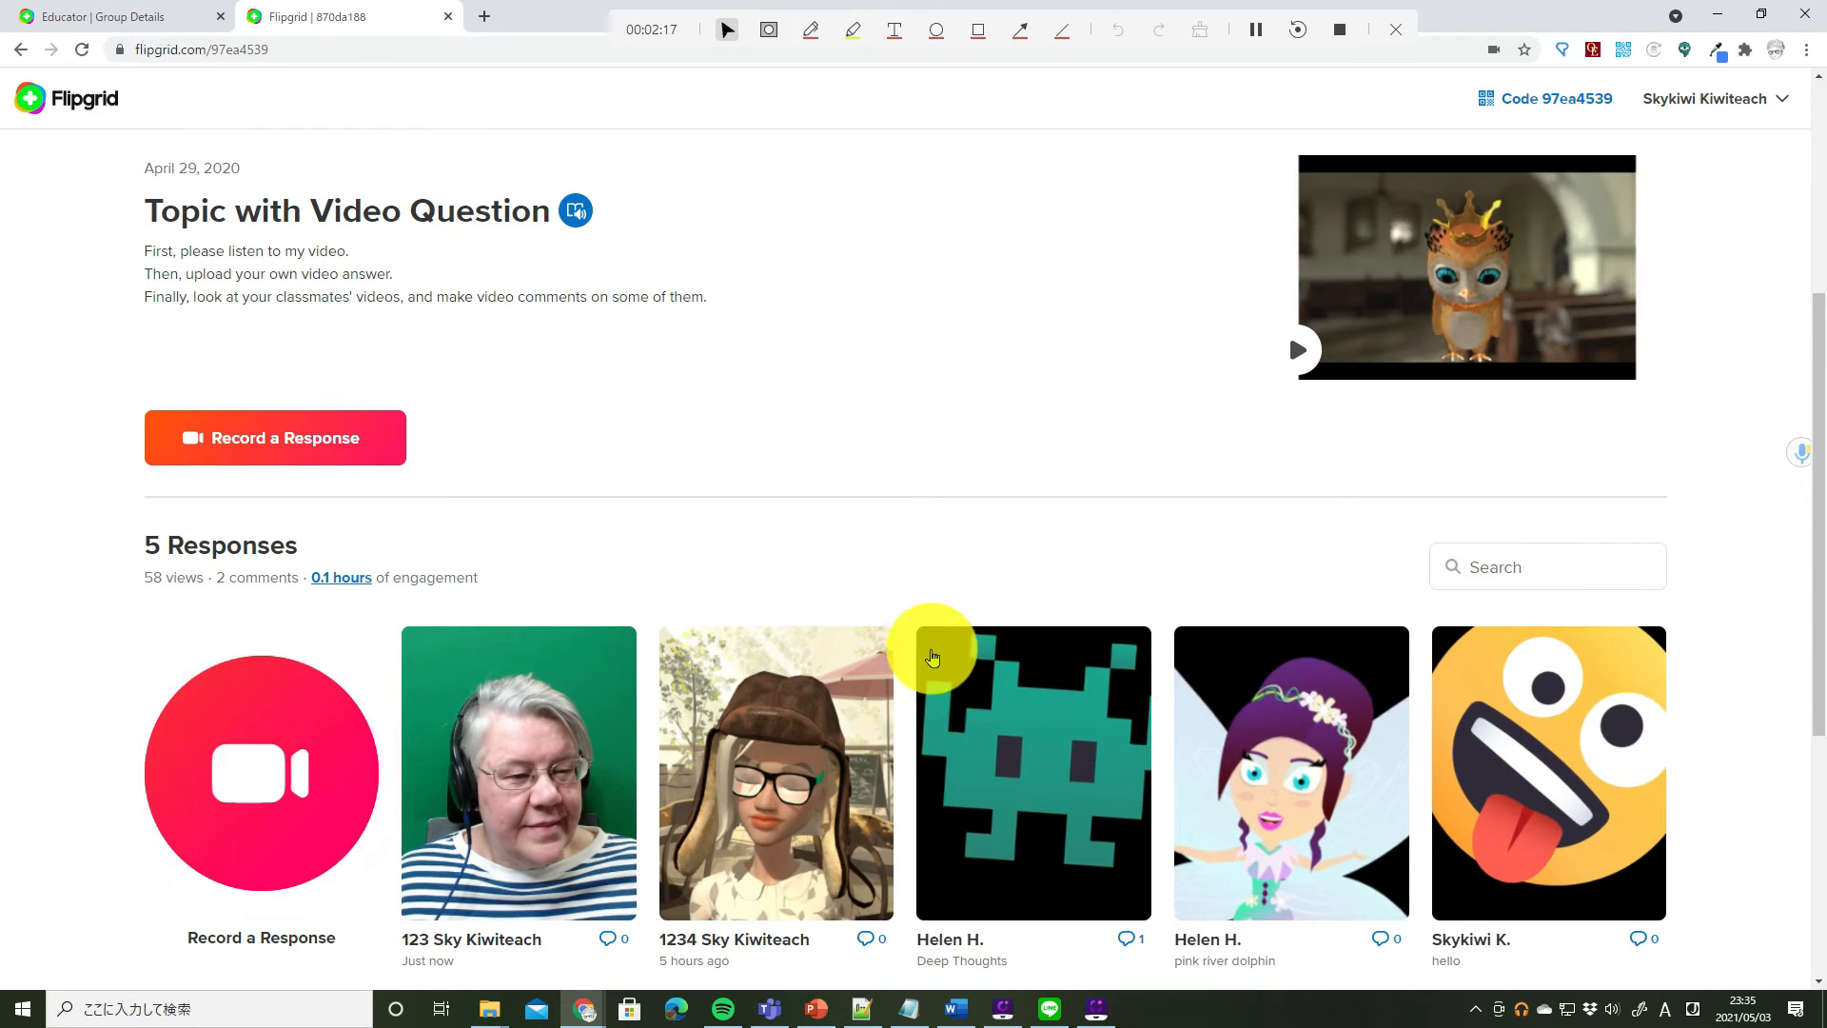
{"action": "mouse_move", "coordinate": [455, 696]}
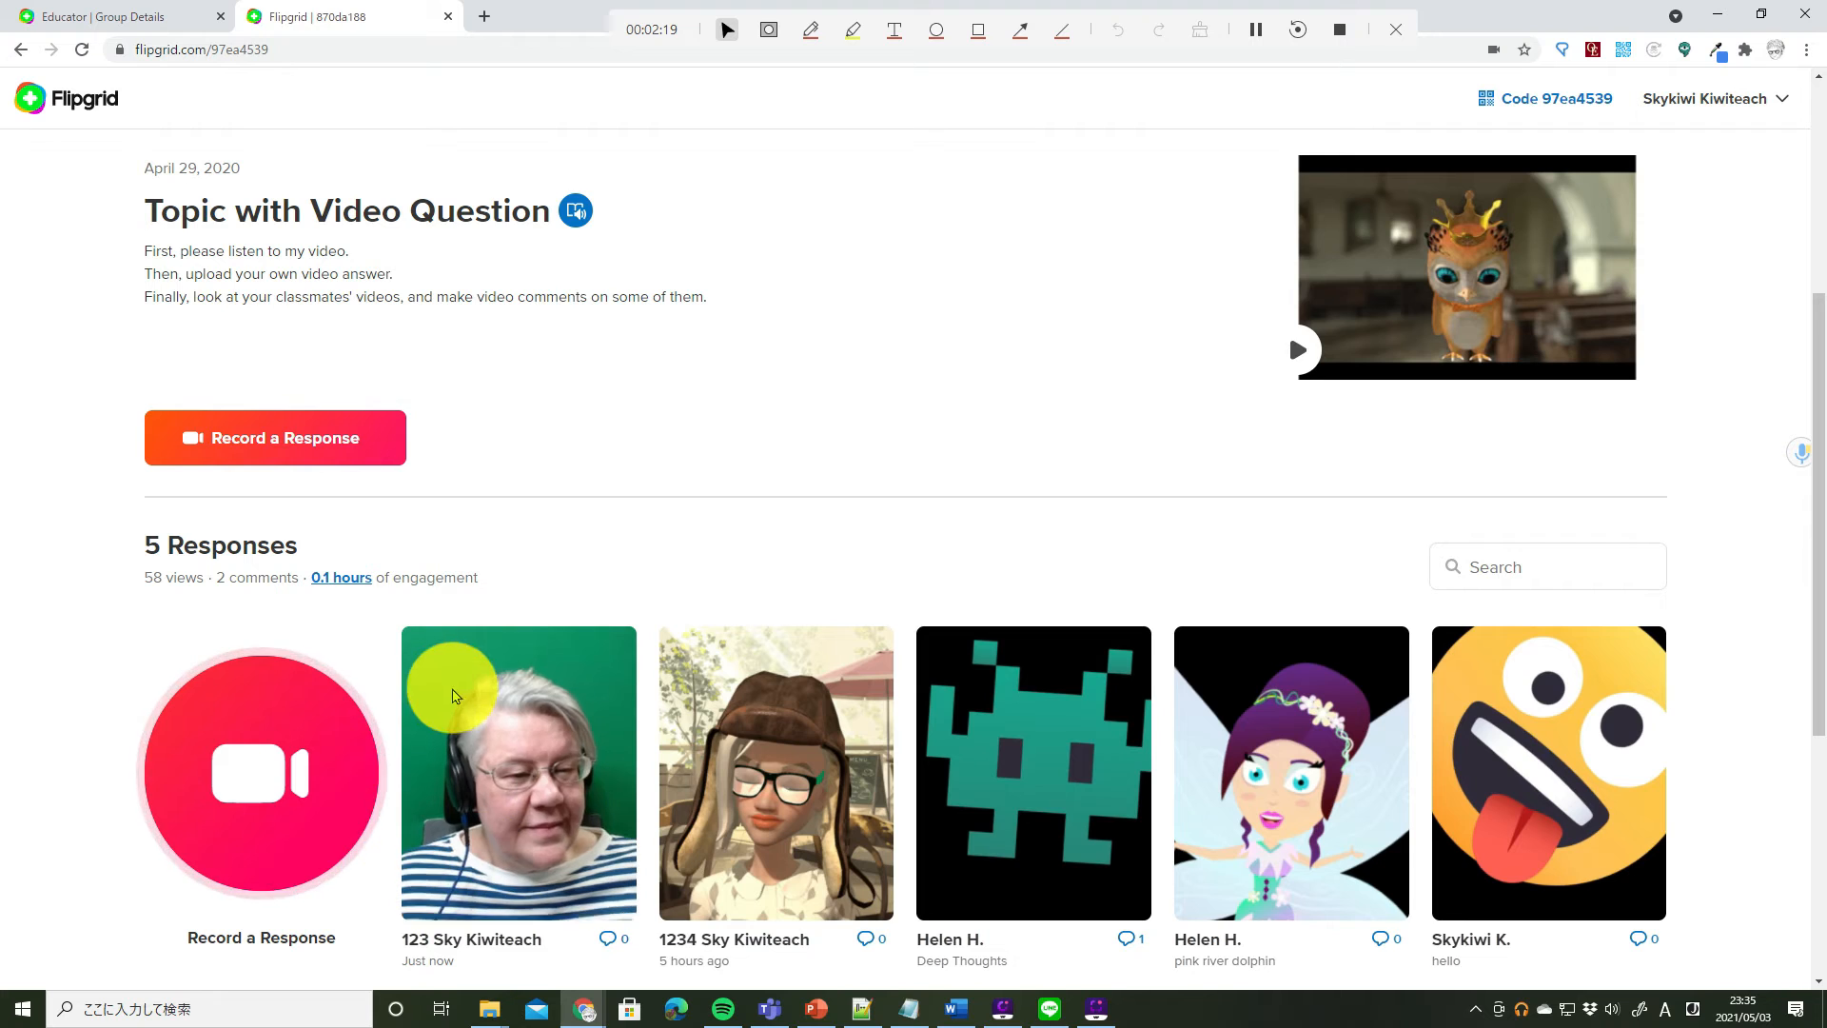
{"action": "mouse_move", "coordinate": [530, 756]}
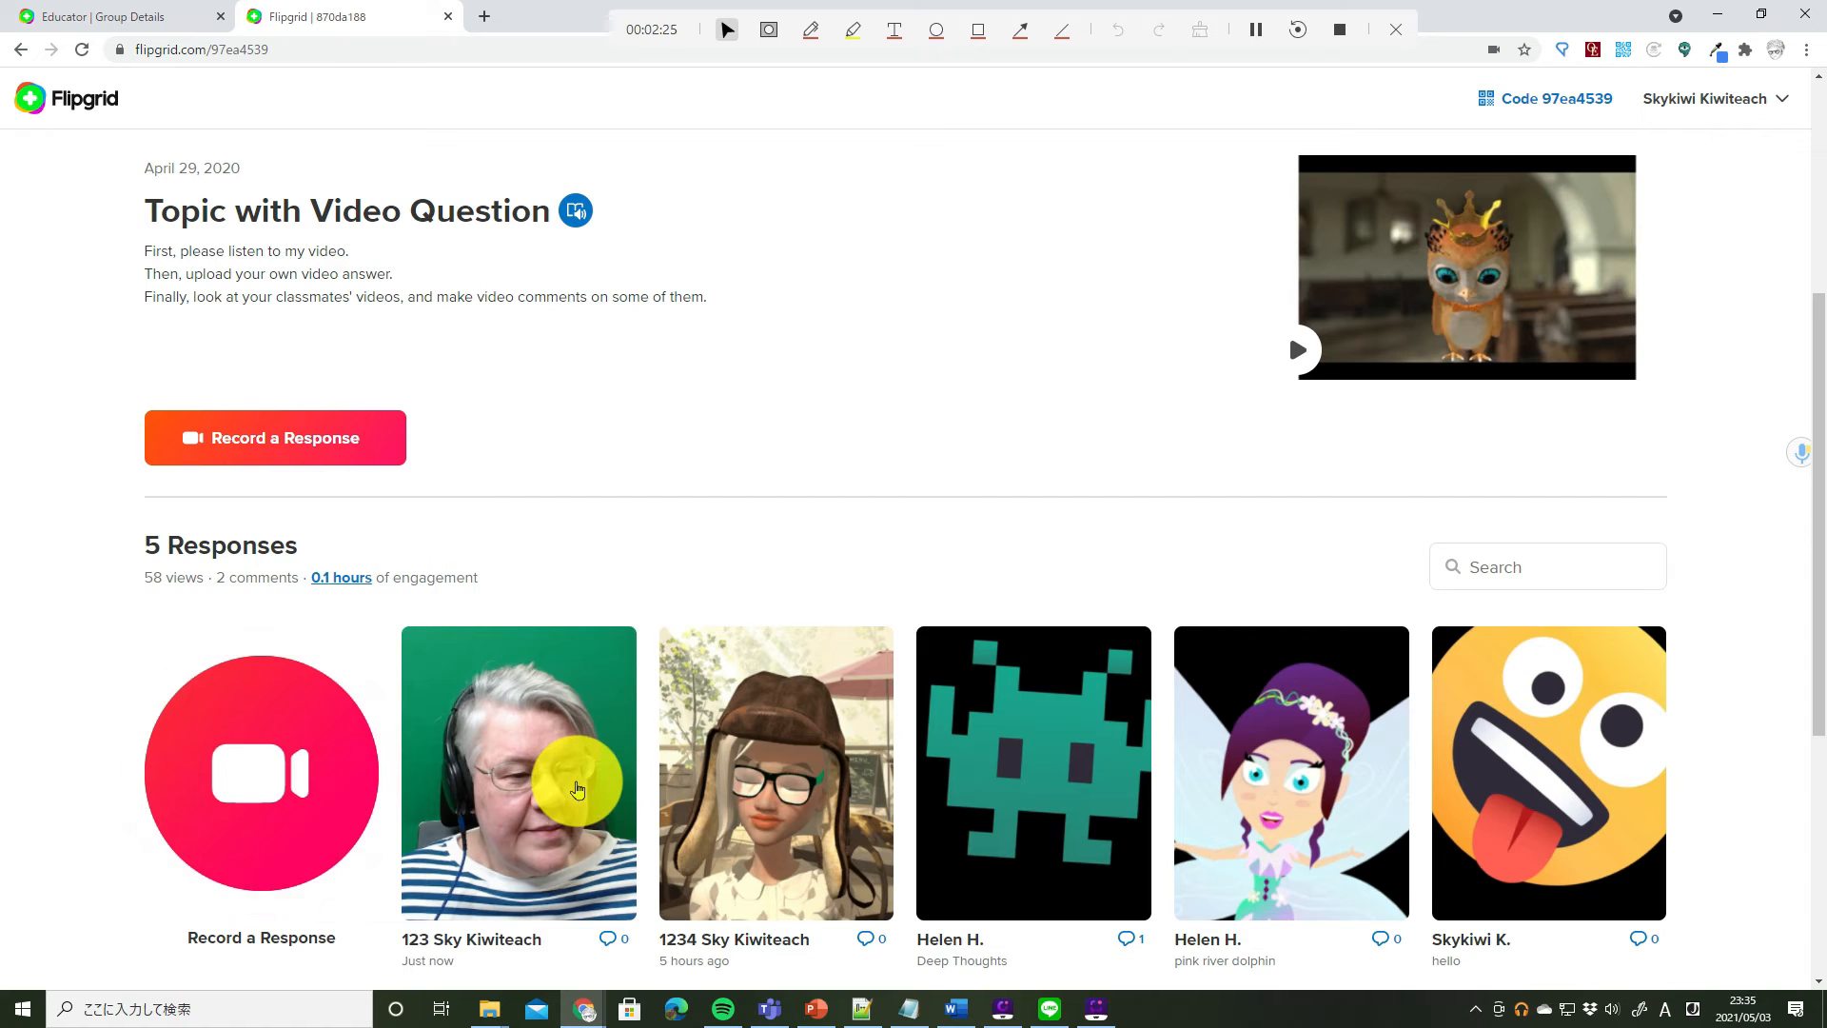
{"action": "scroll", "scroll_direction": "down", "scroll_amount": 3}
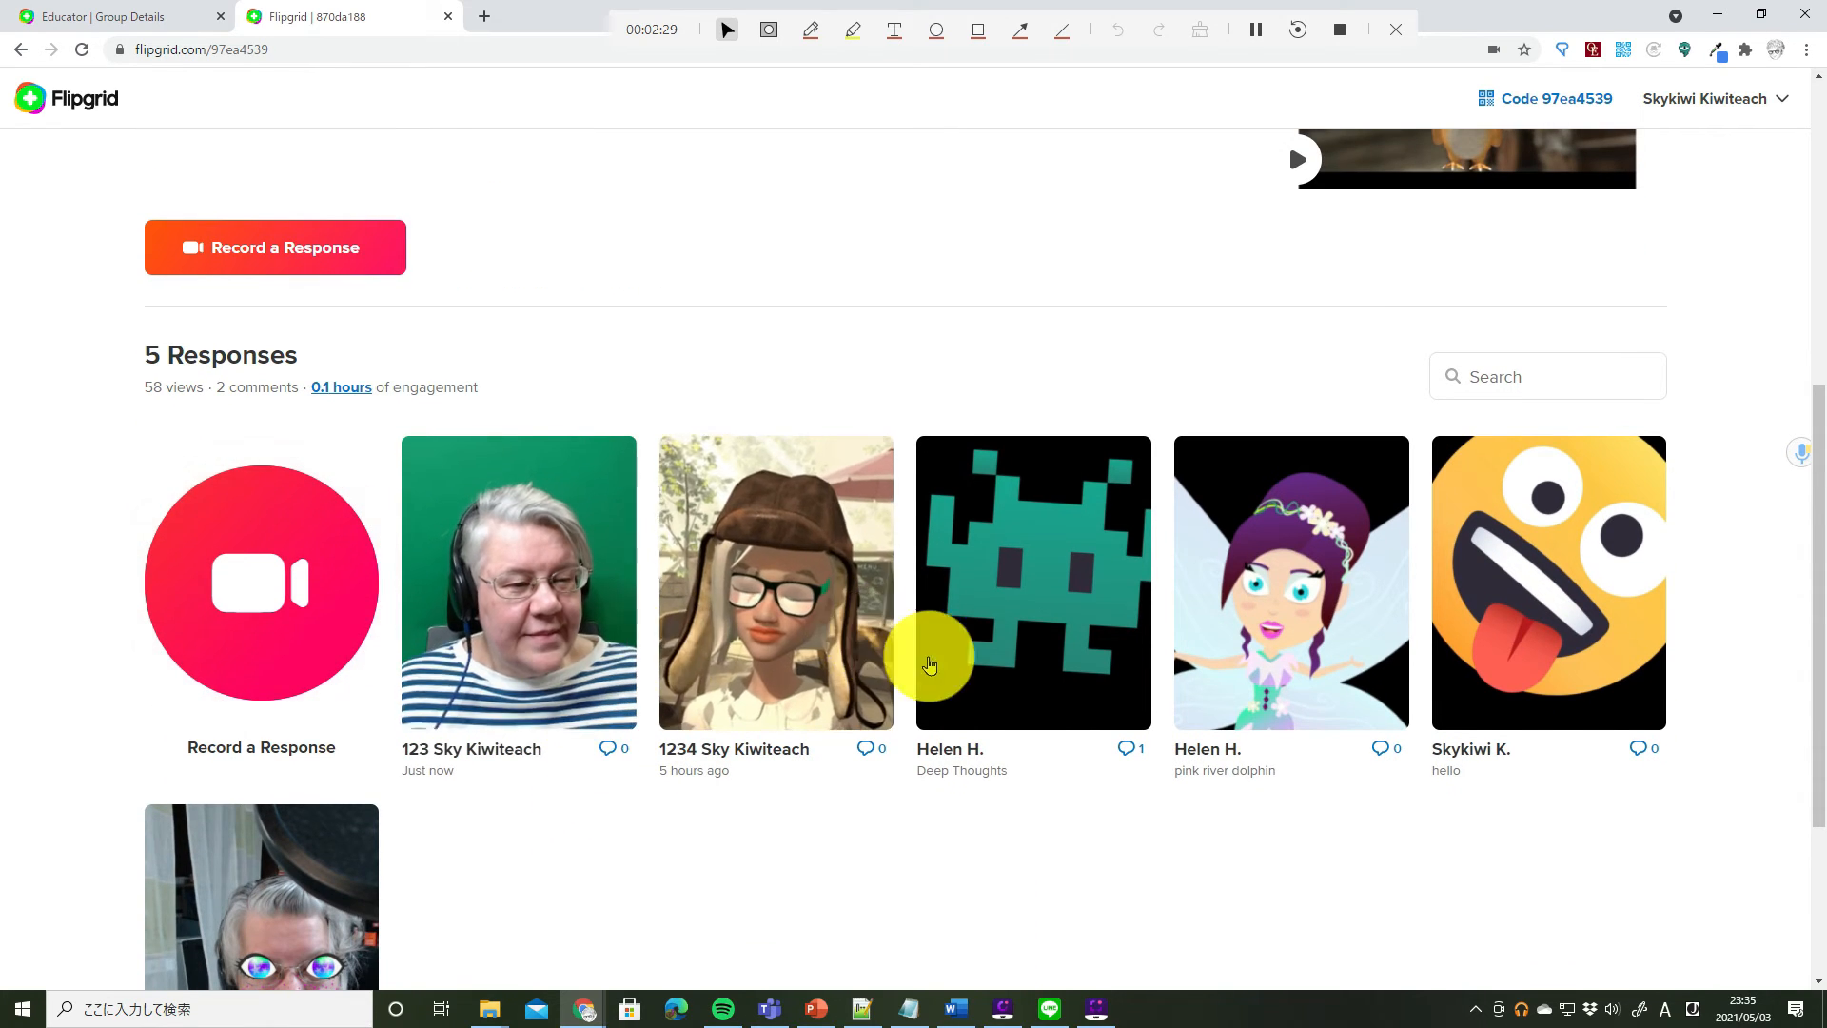
{"action": "mouse_move", "coordinate": [1085, 626]}
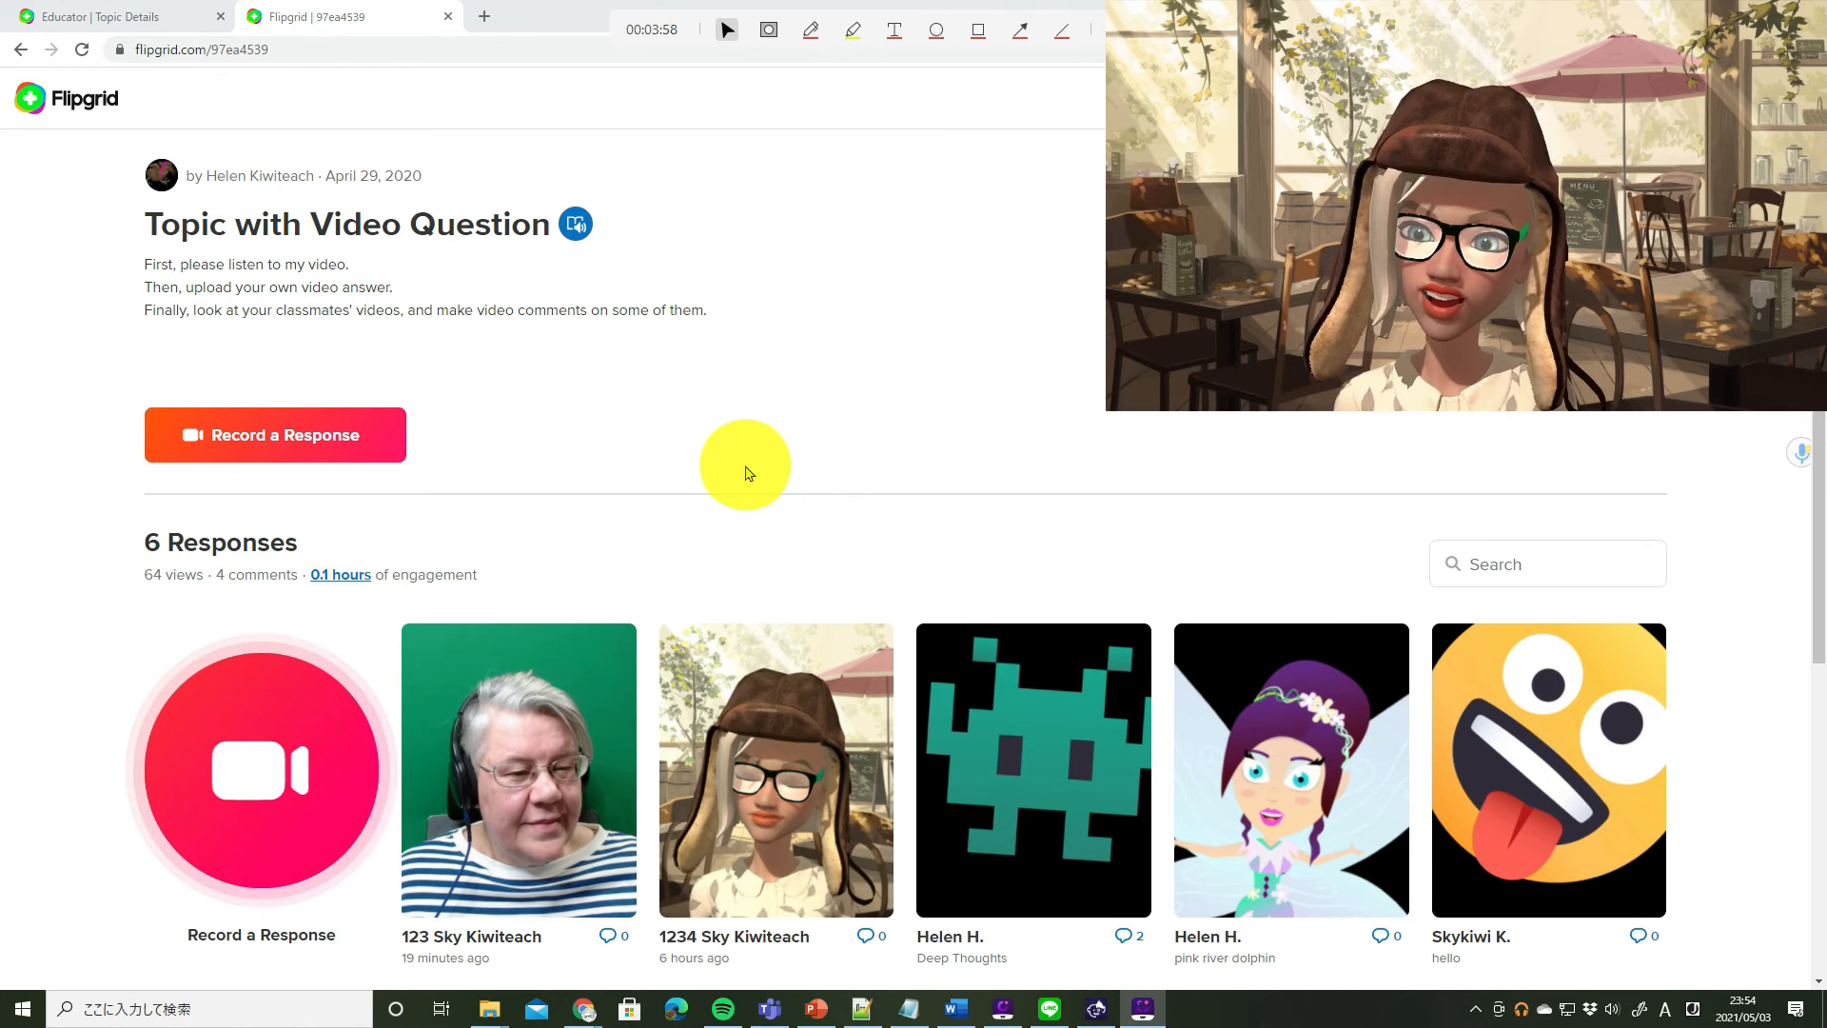
{"action": "scroll", "scroll_direction": "down", "scroll_amount": 3}
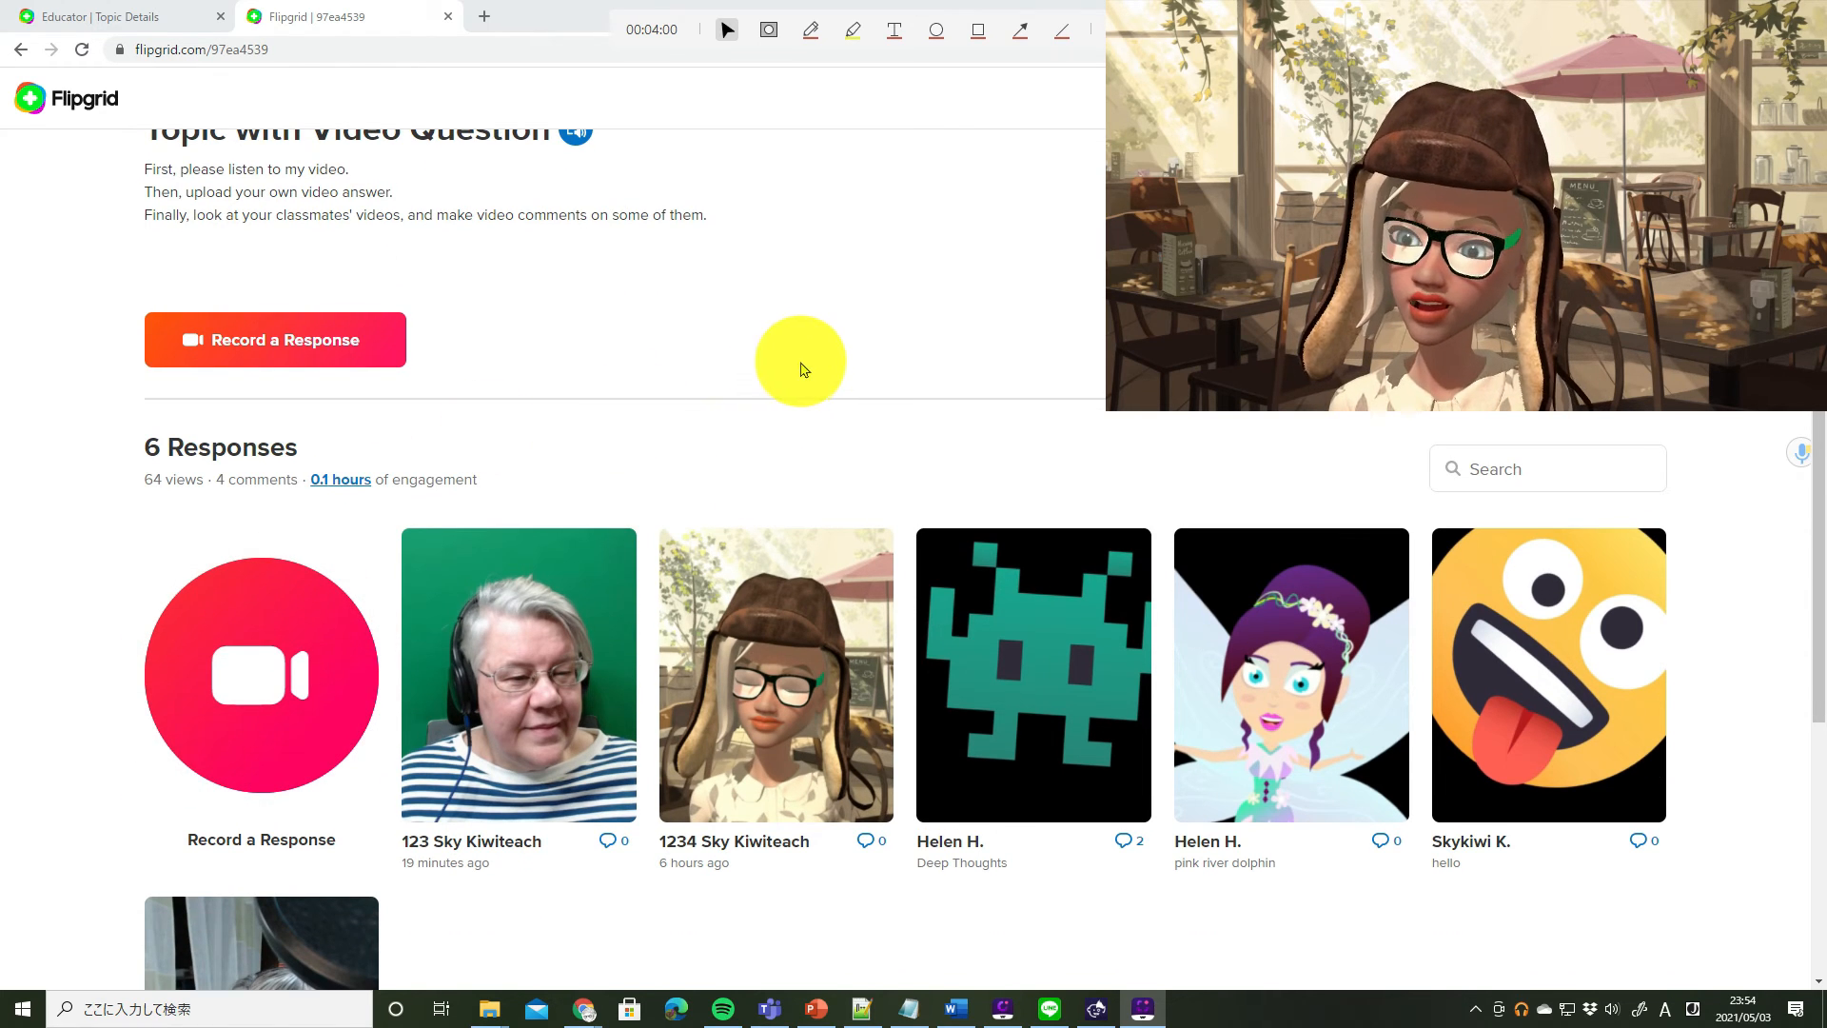
{"action": "scroll", "scroll_direction": "down", "scroll_amount": 3}
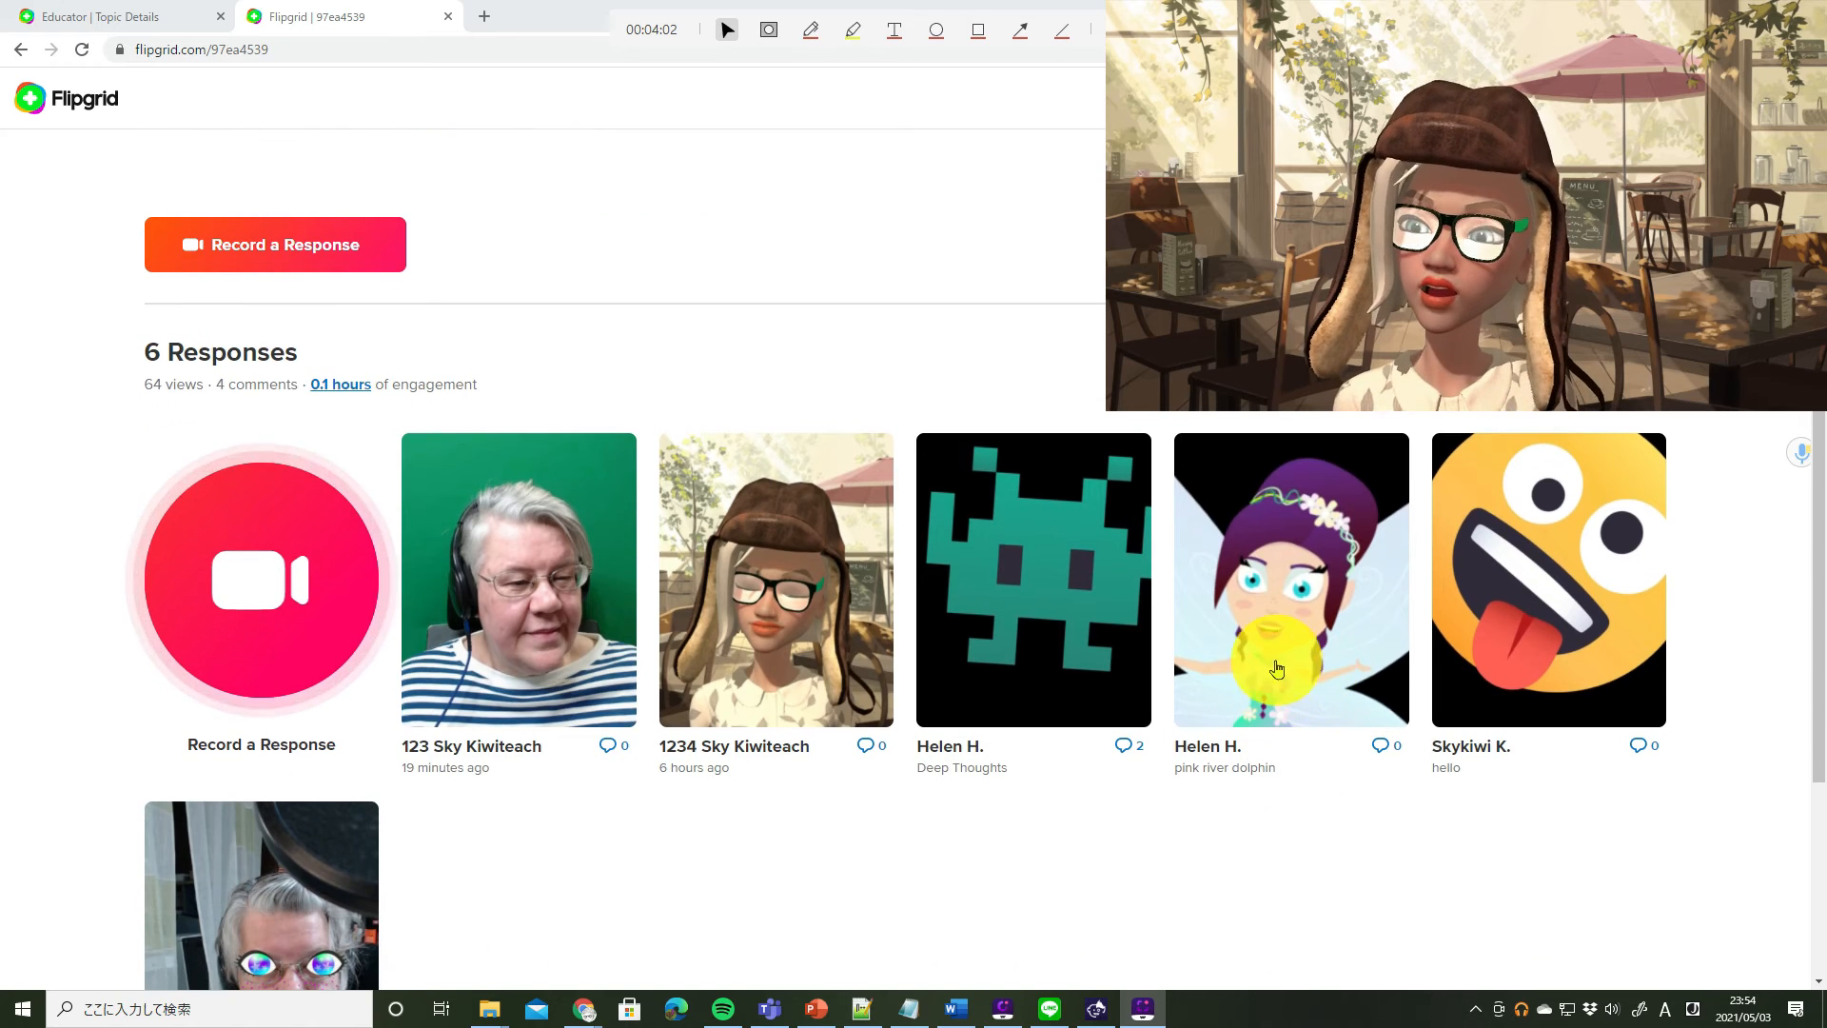
Step: Open the pink river dolphin response and scroll down to its comments
{"action": "left_click", "coordinate": [1290, 579]}
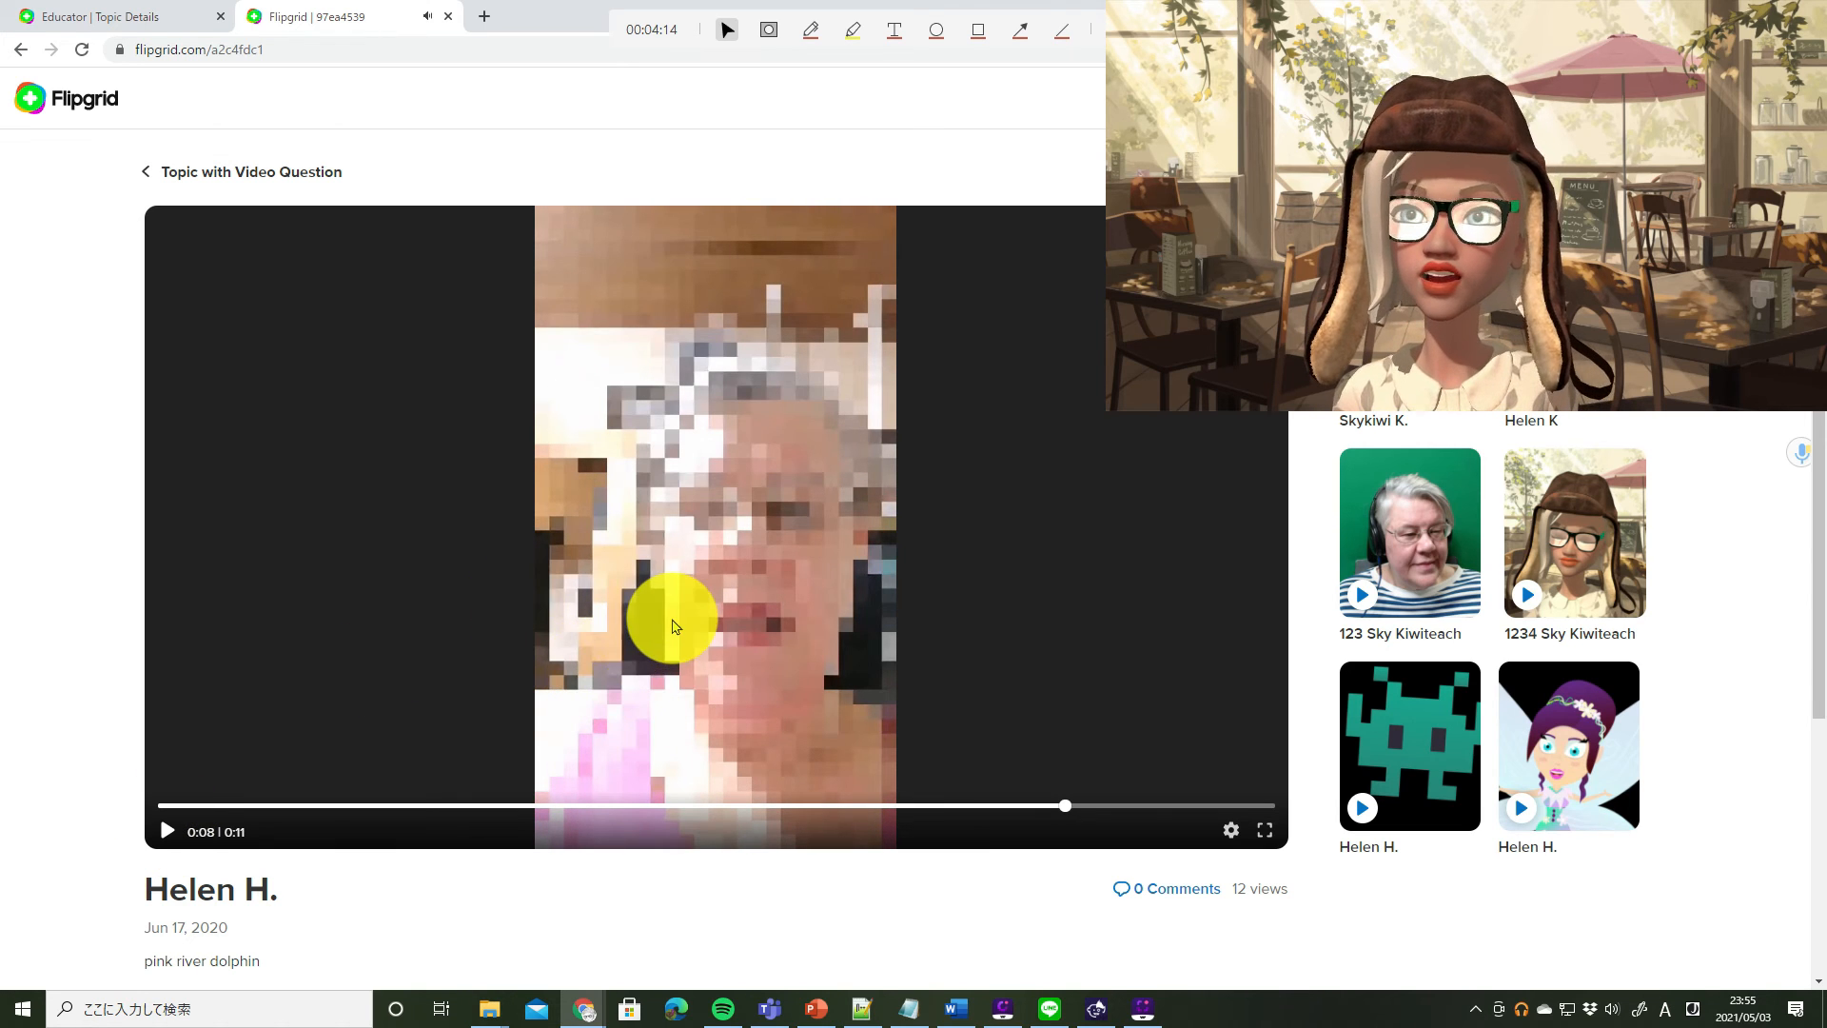
{"action": "scroll", "scroll_direction": "down", "scroll_amount": 3}
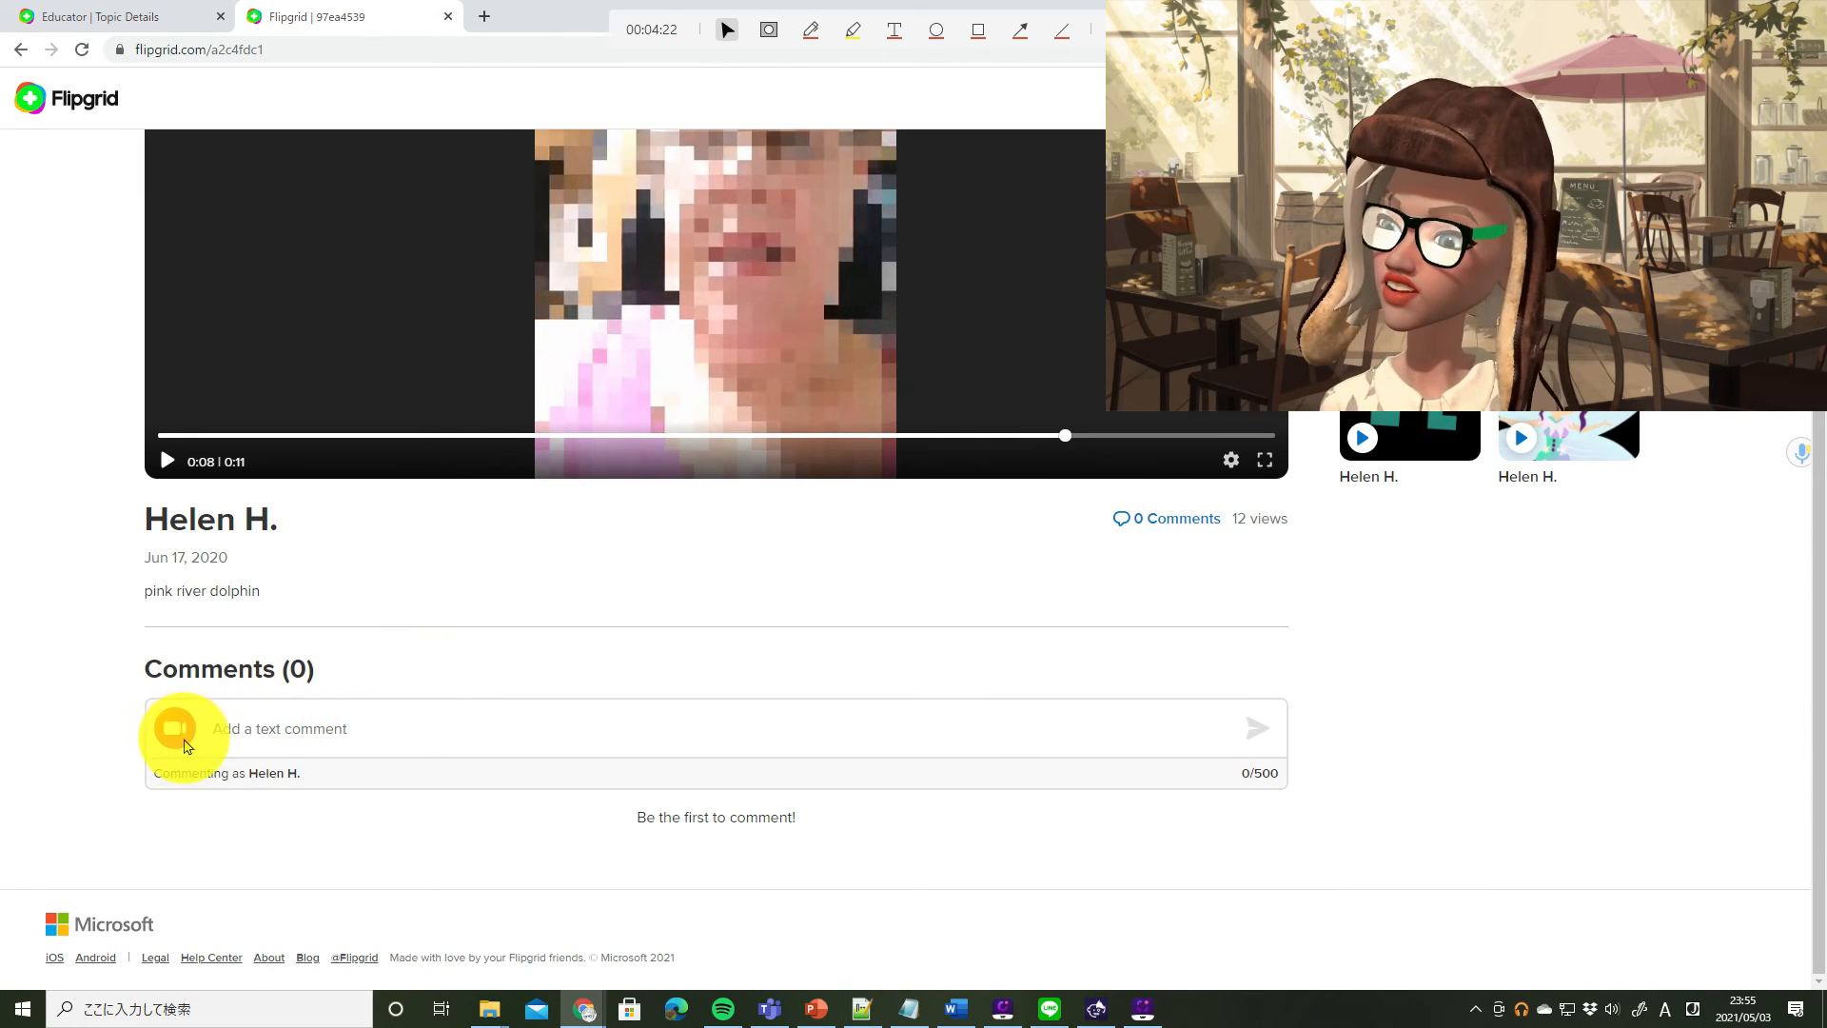
{"action": "mouse_move", "coordinate": [175, 732]}
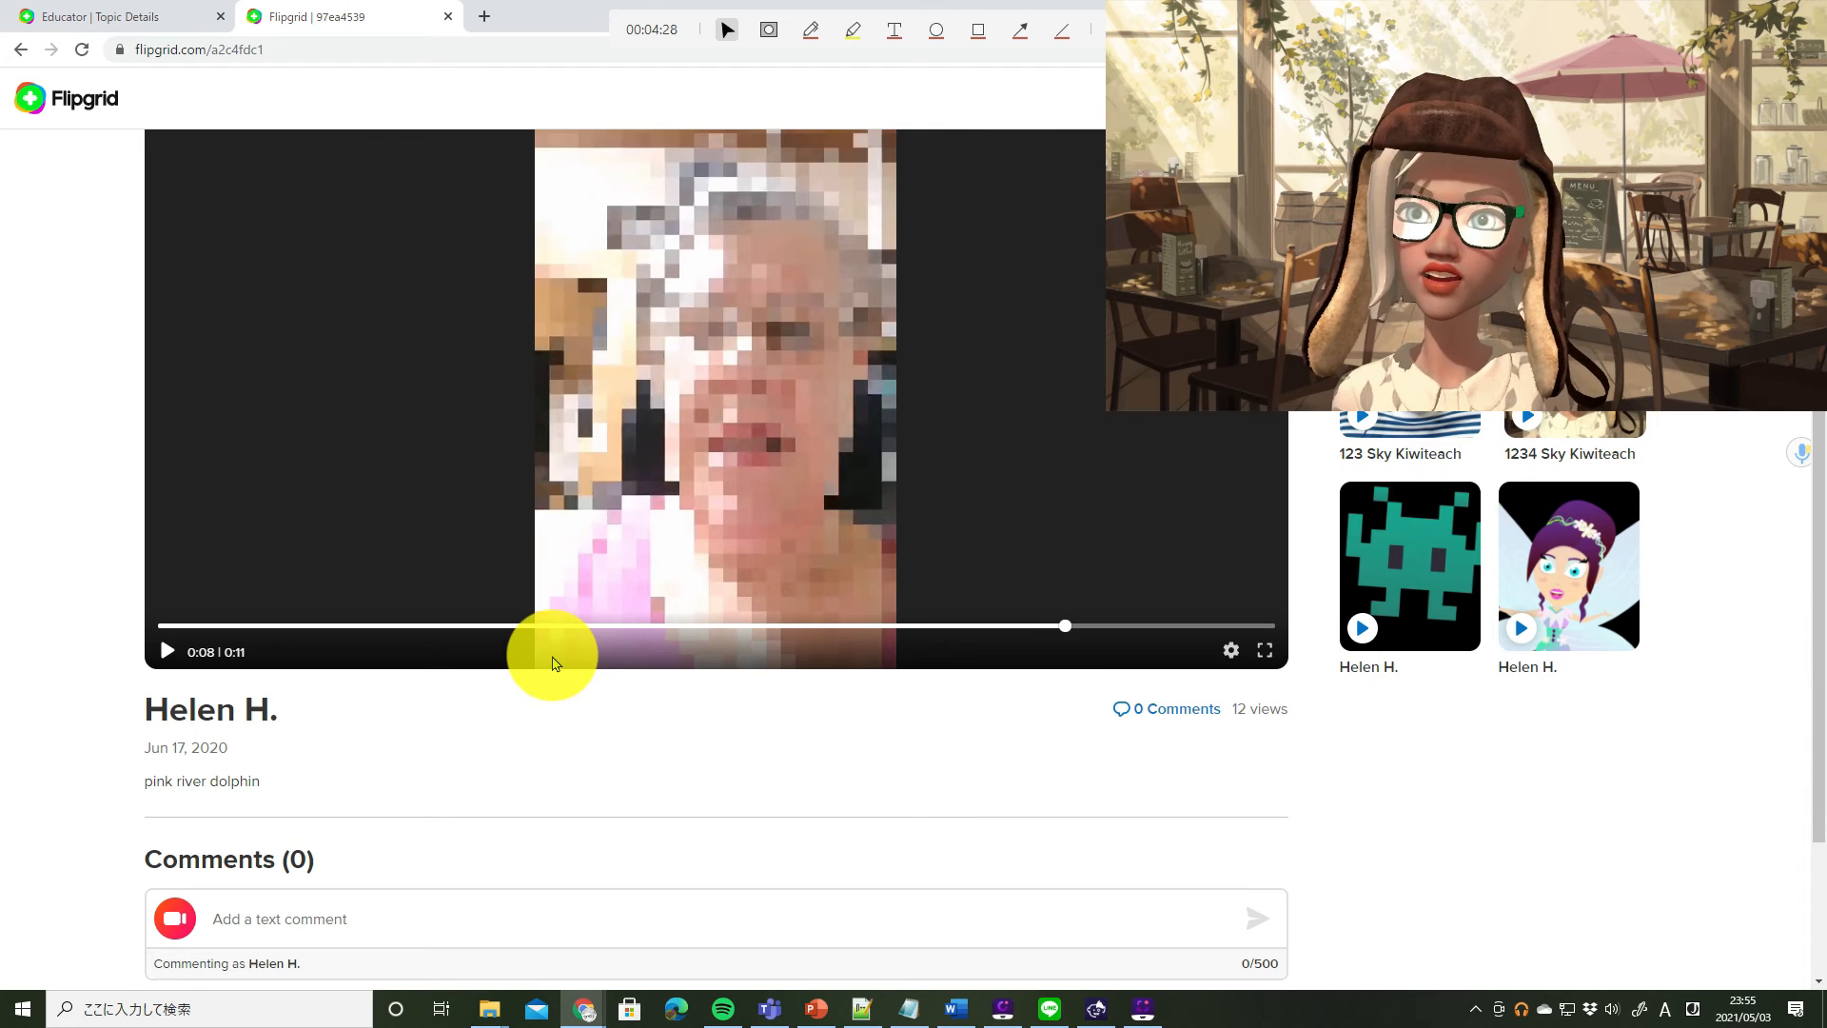
{"action": "scroll", "scroll_direction": "down", "scroll_amount": 3}
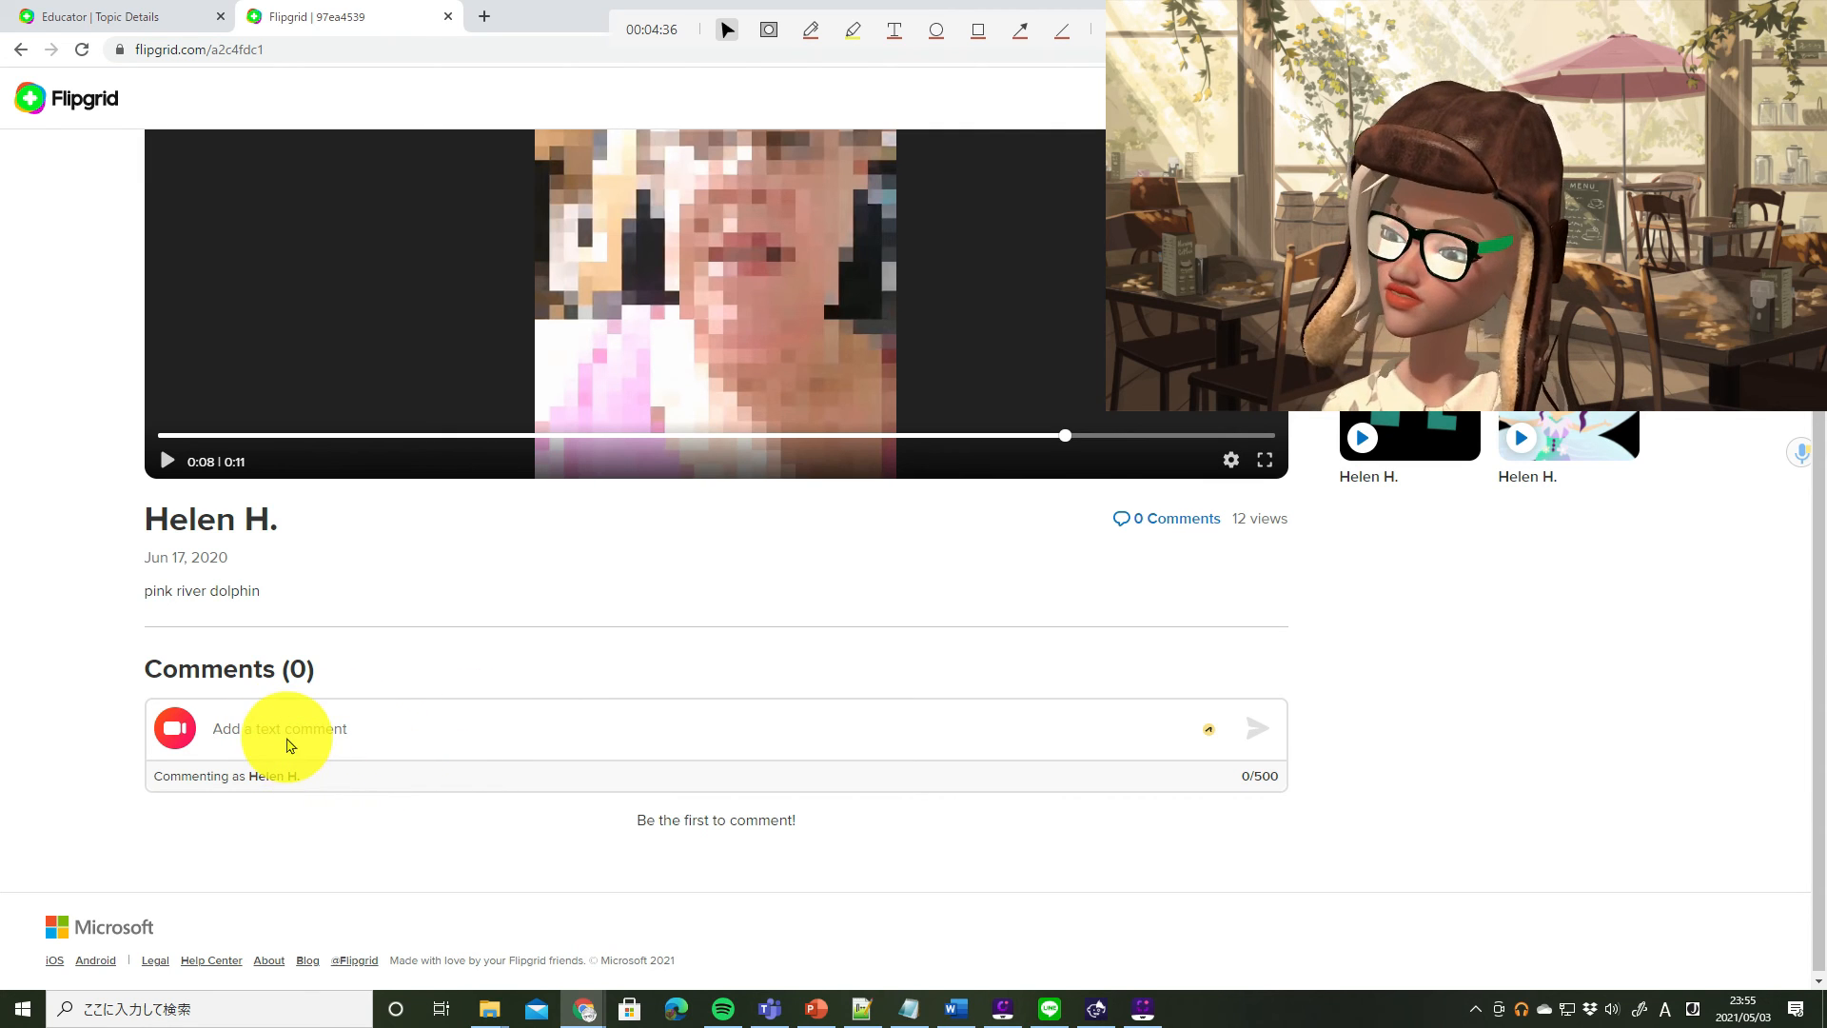
Step: Post a comment asking the pink river dolphins' Japanese name
{"action": "type", "text": "Do you know"}
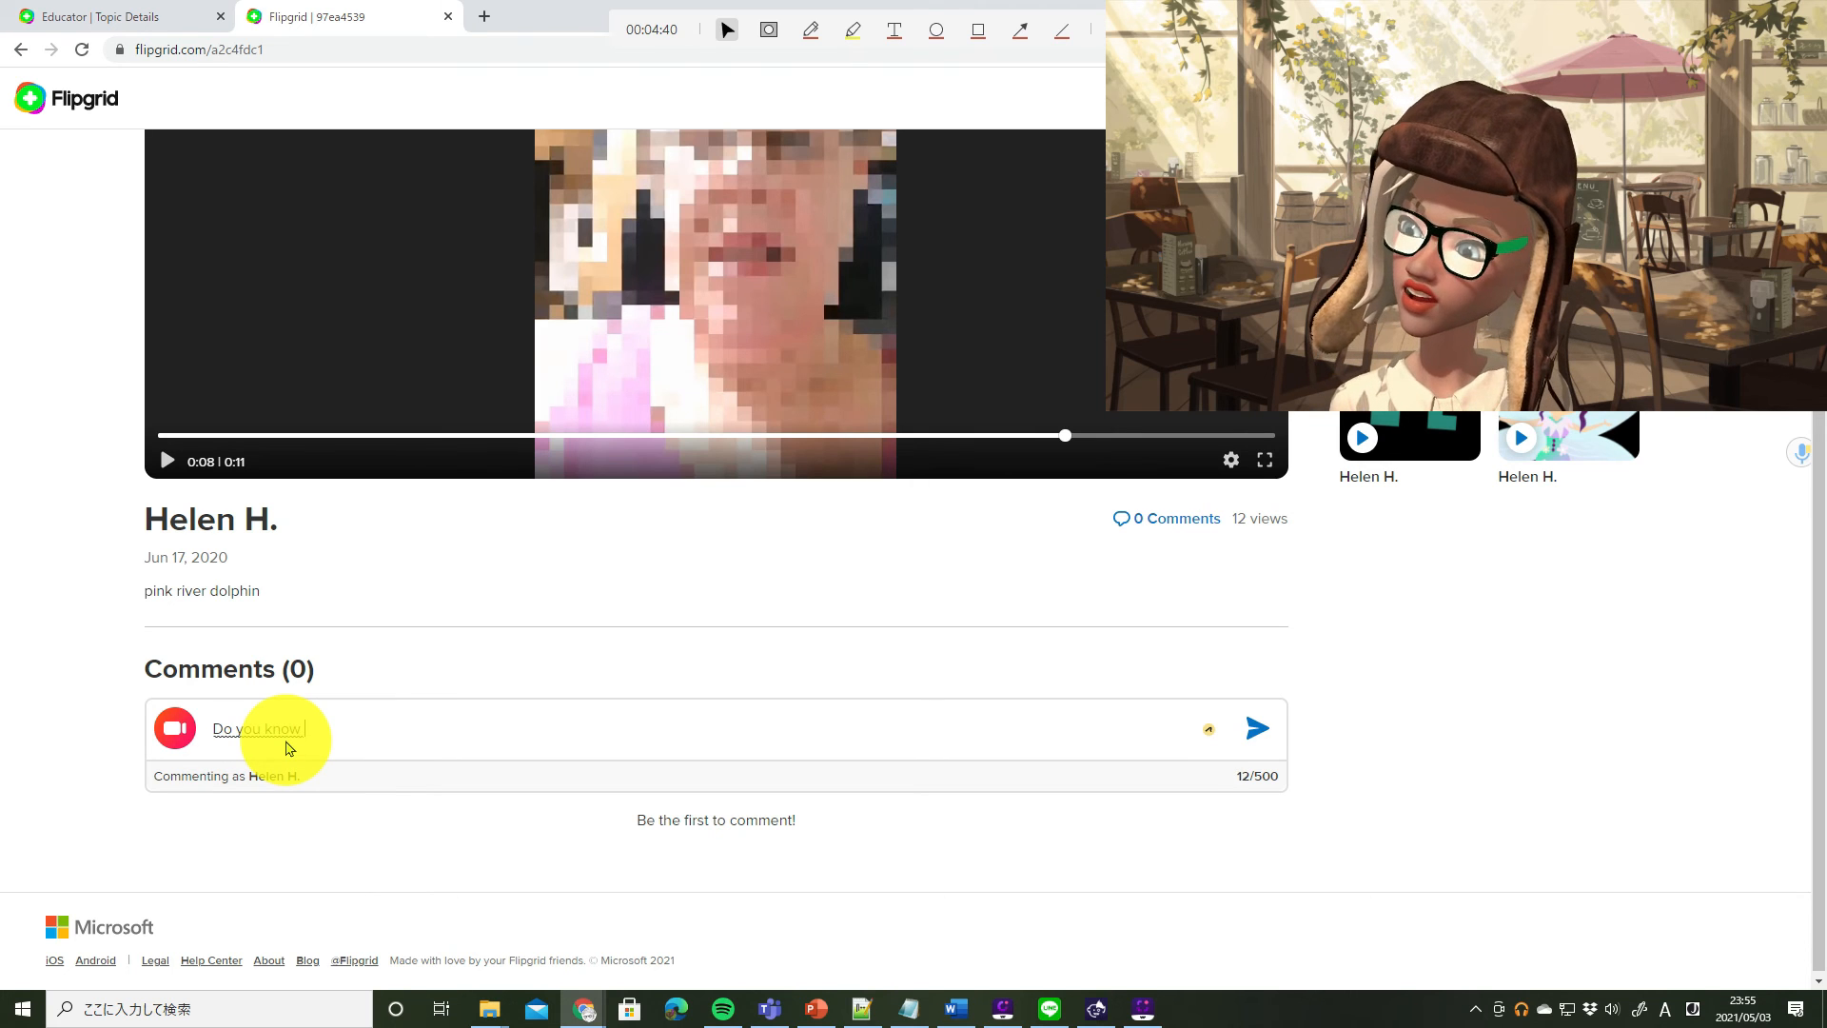
{"action": "type", "text": "the name of thos"}
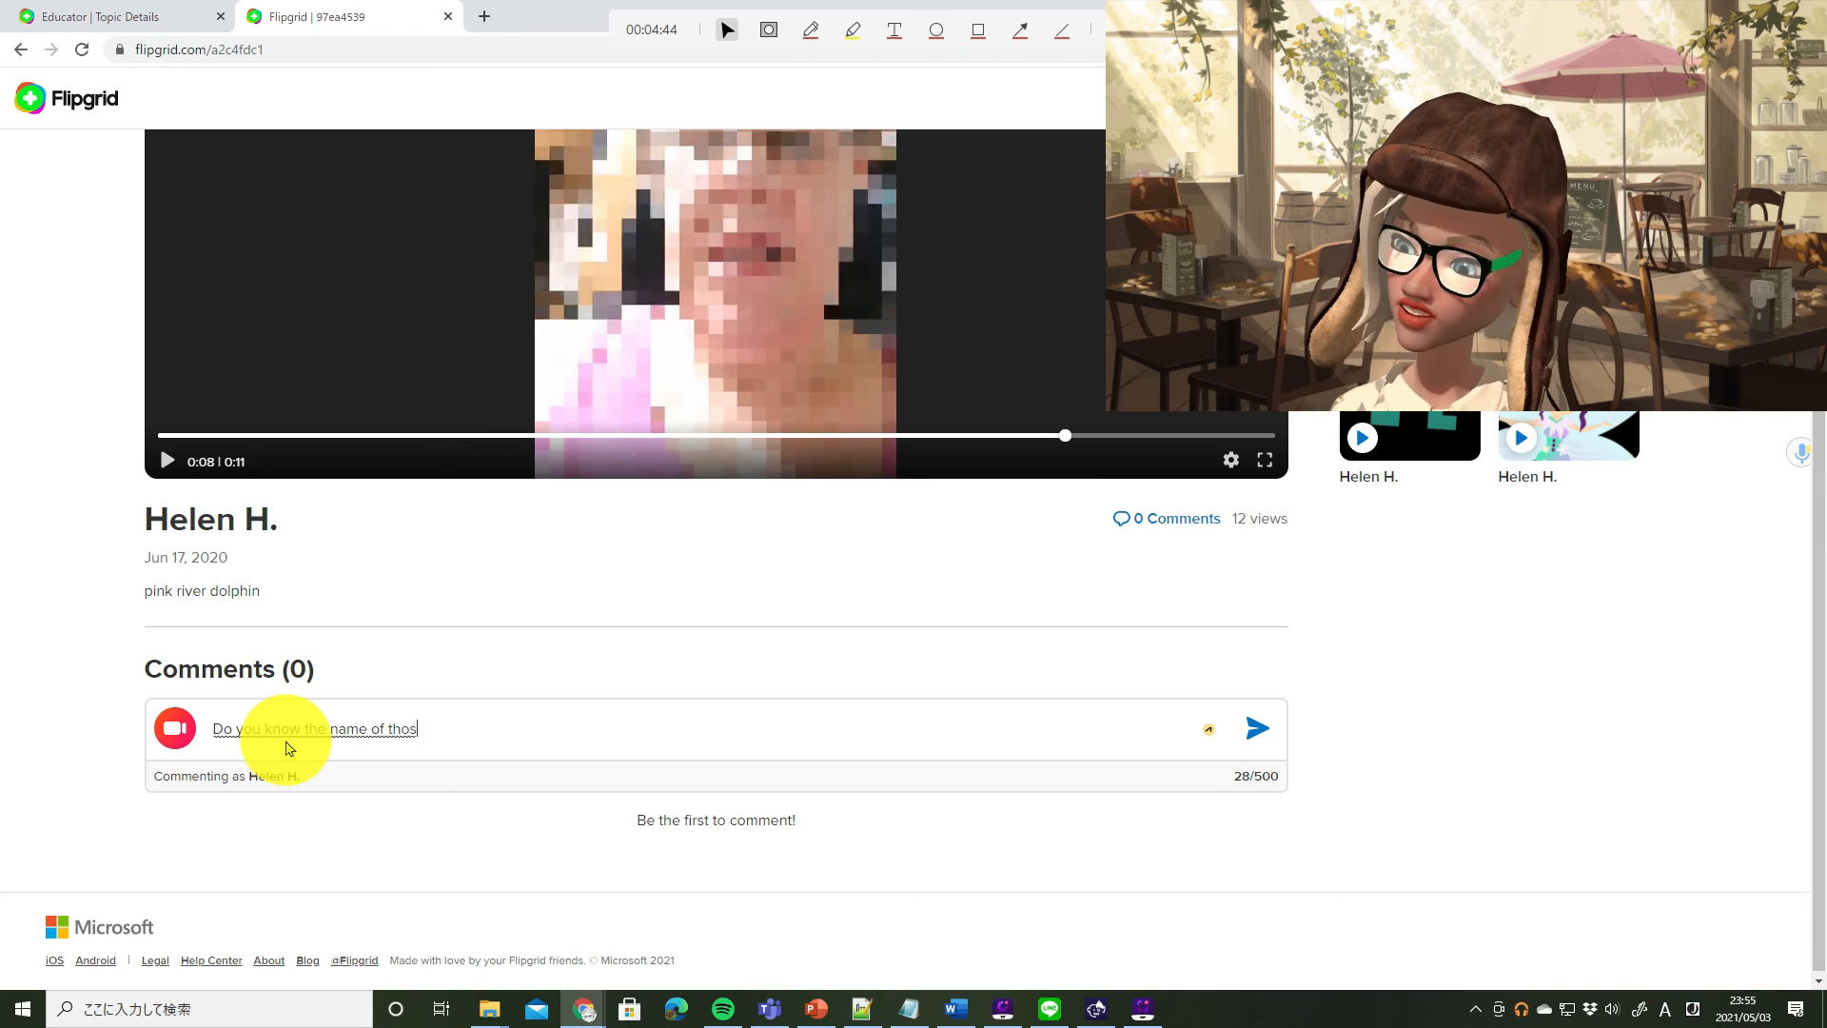
{"action": "type", "text": "pink river"}
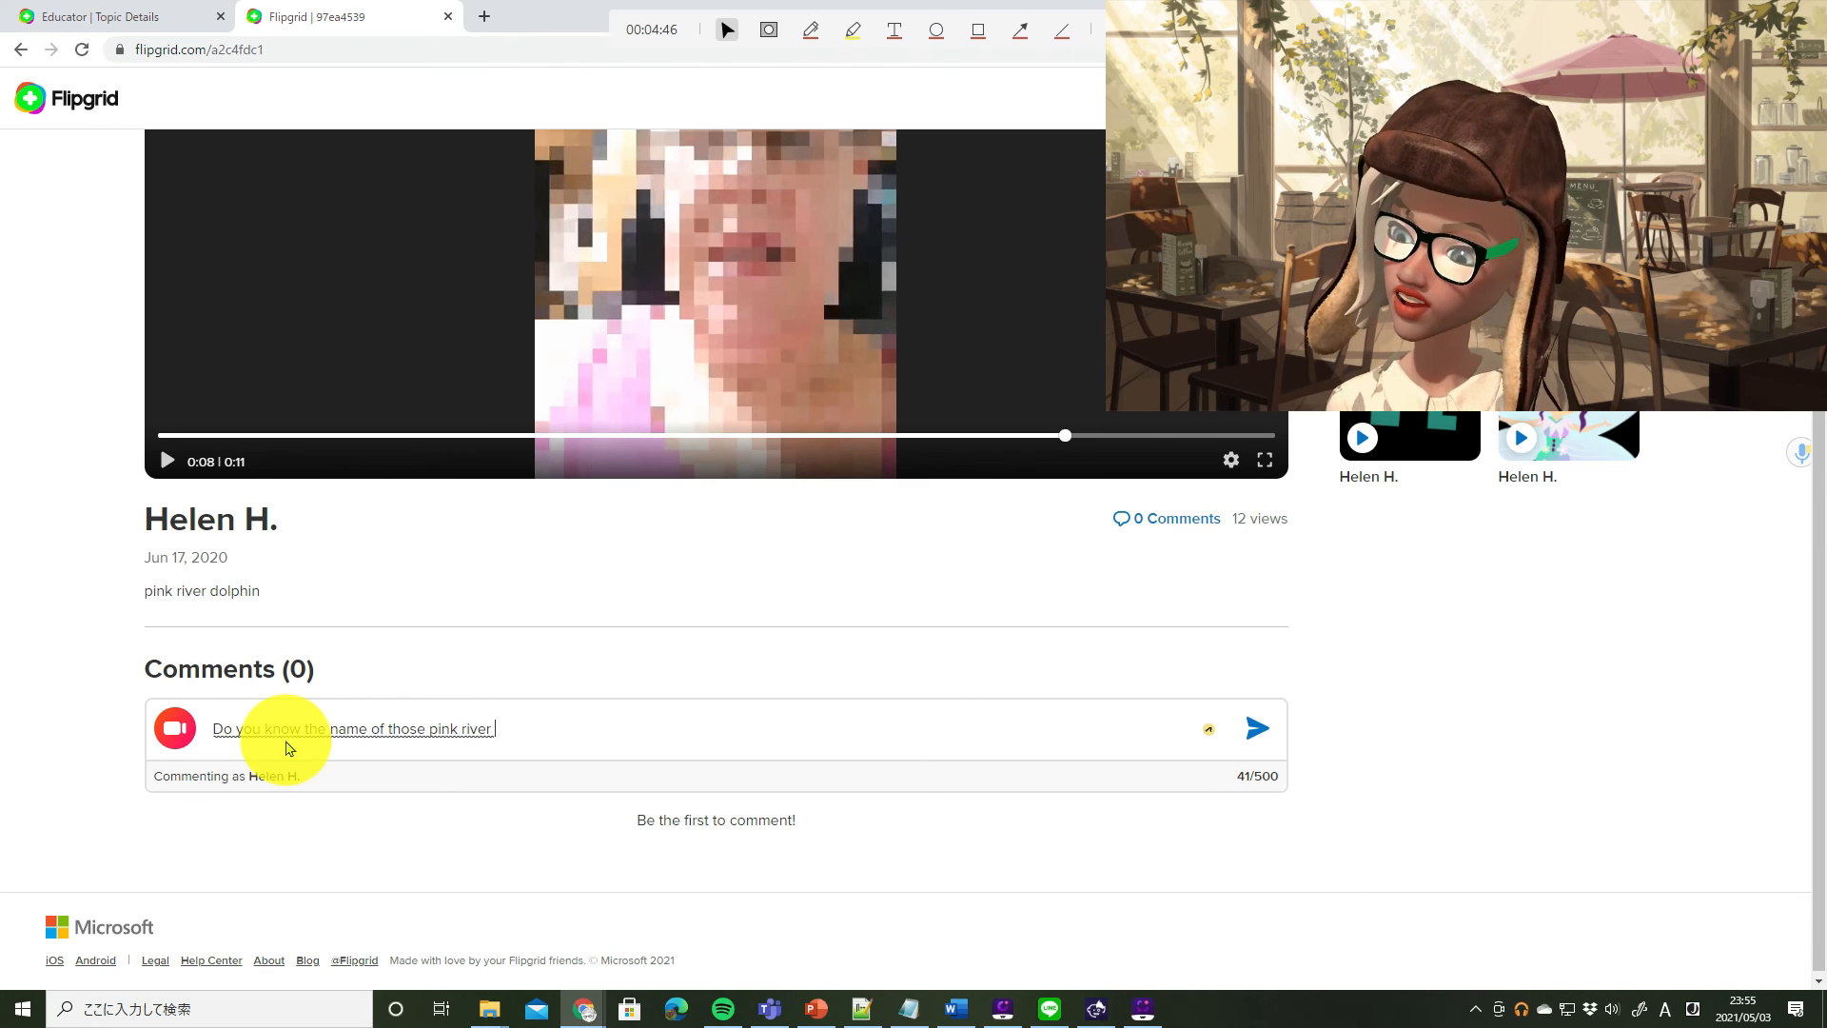
{"action": "type", "text": "dolphins in Japanese ?"}
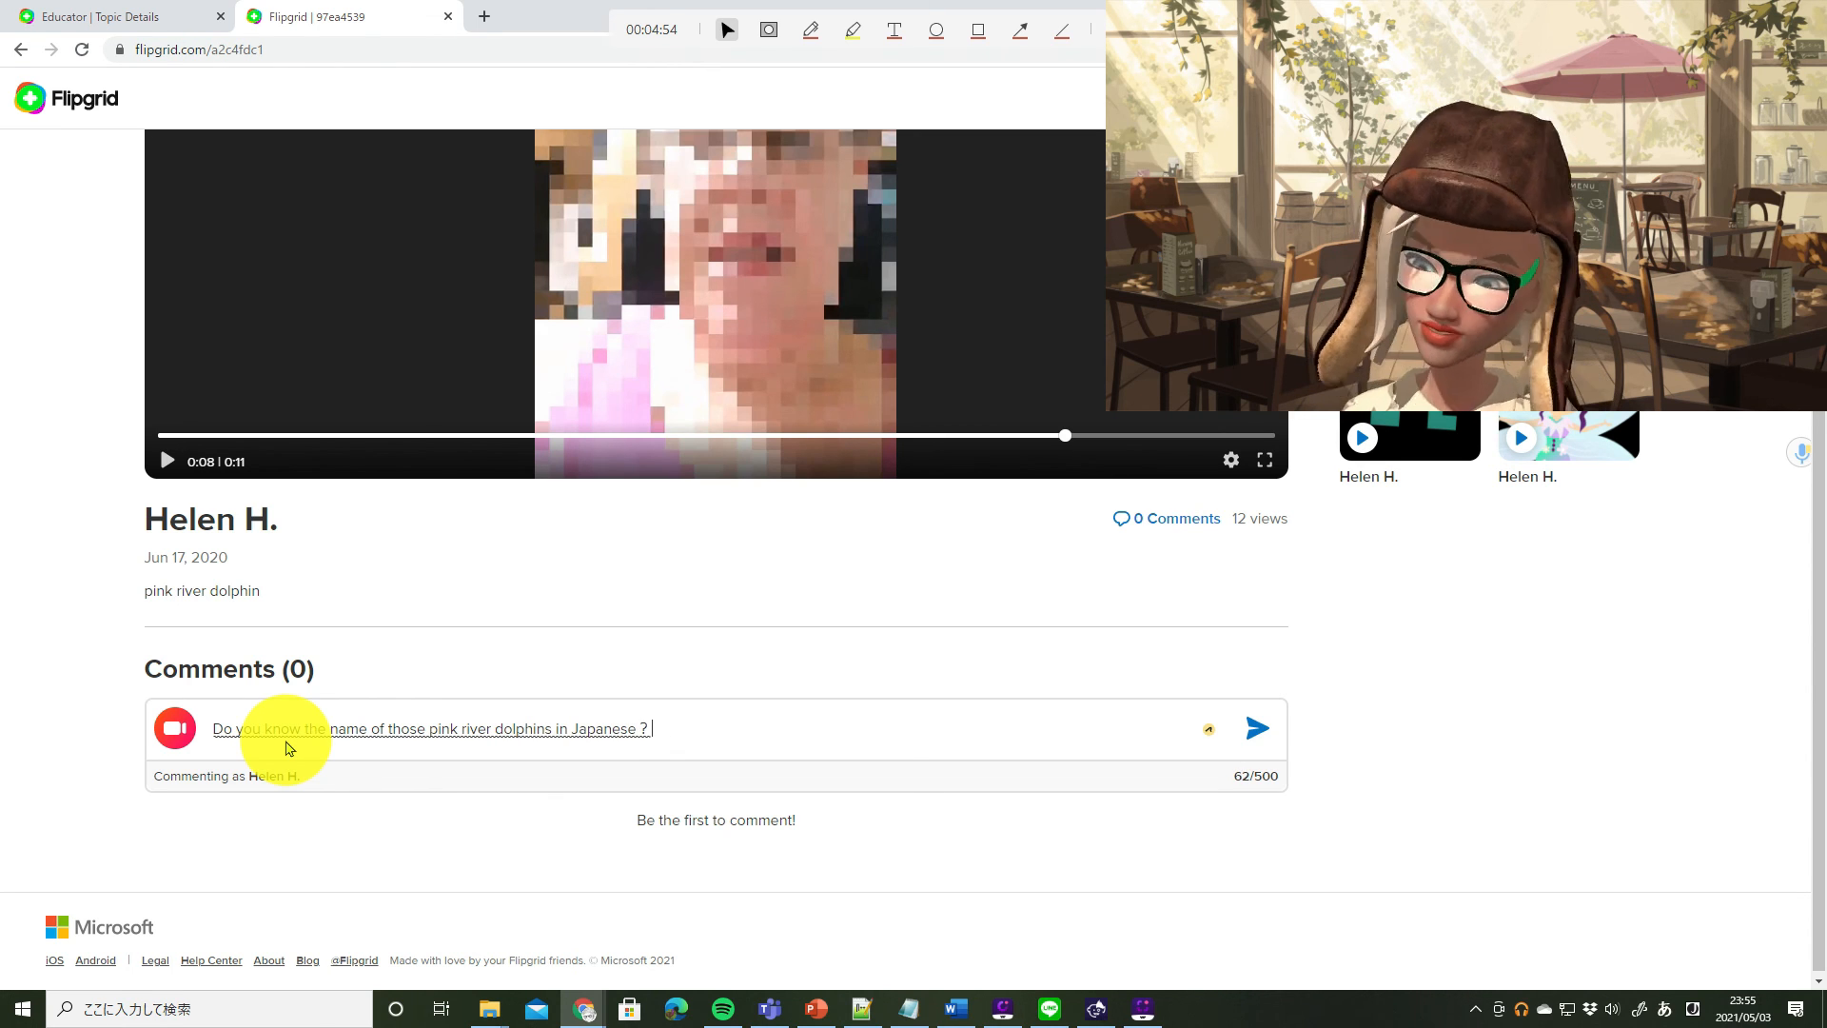
{"action": "mouse_move", "coordinate": [1307, 723]}
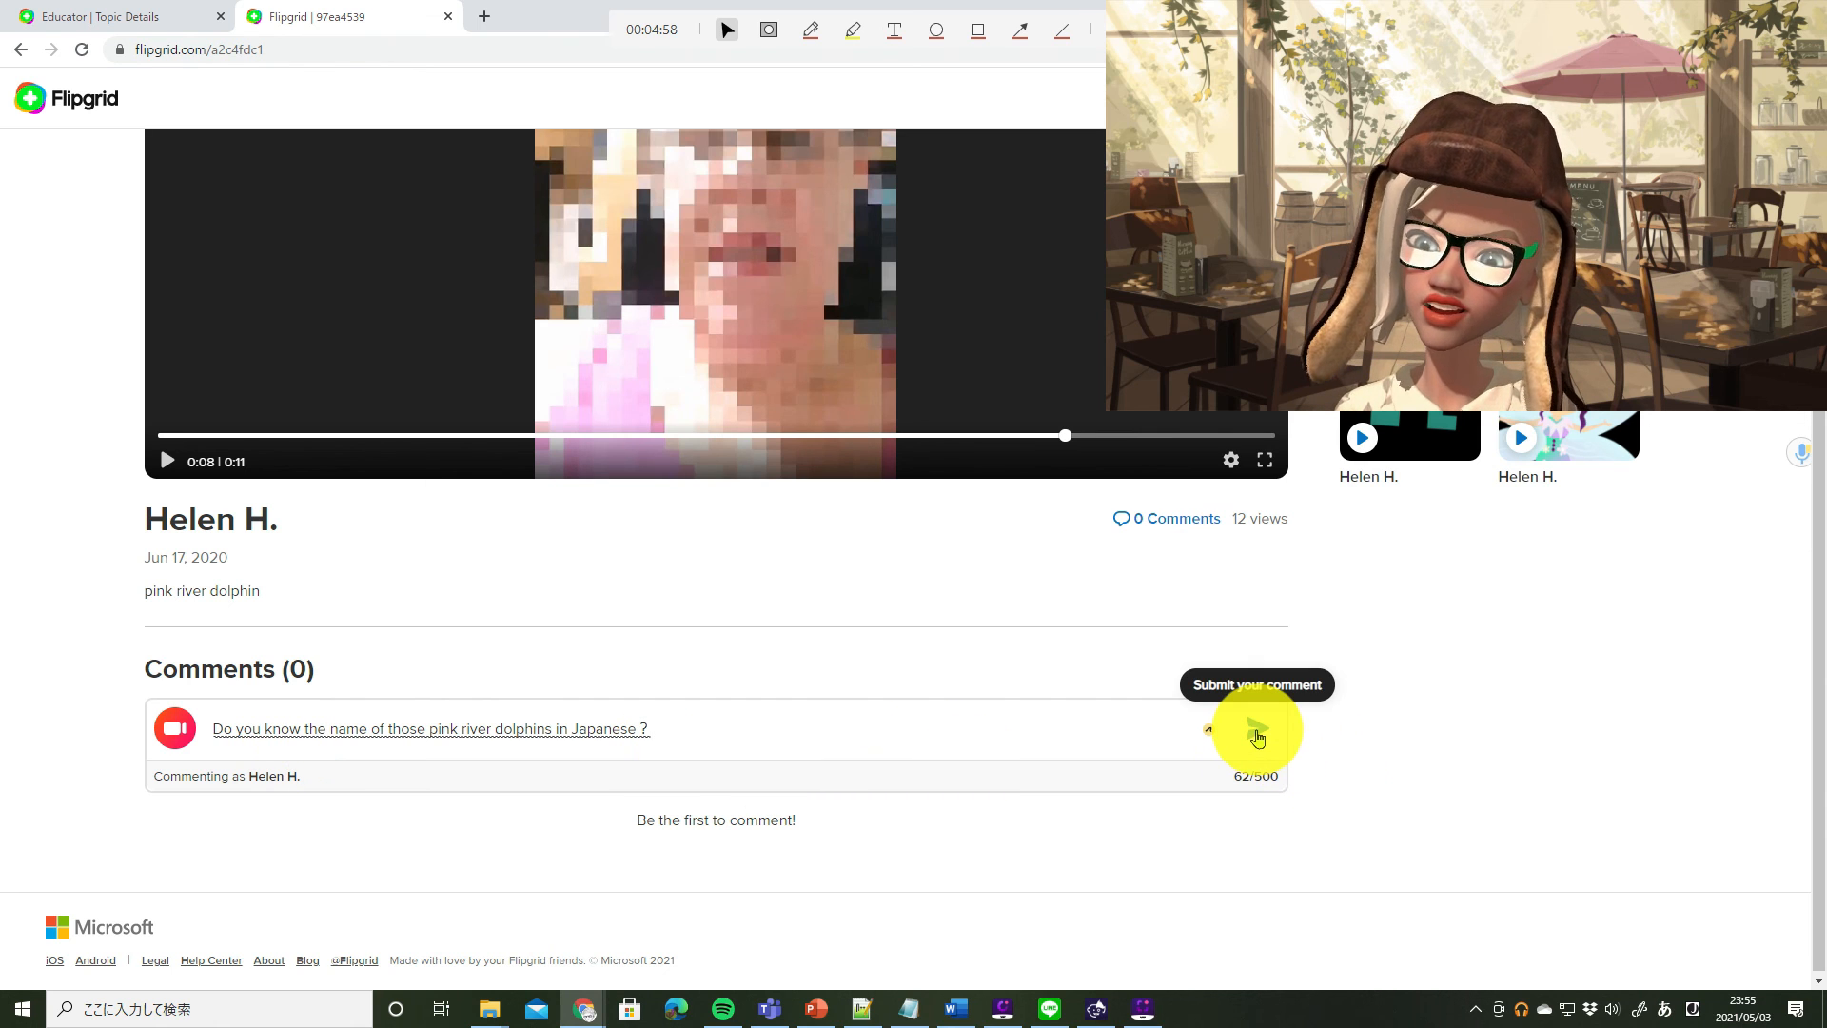
{"action": "left_click", "coordinate": [1257, 728]}
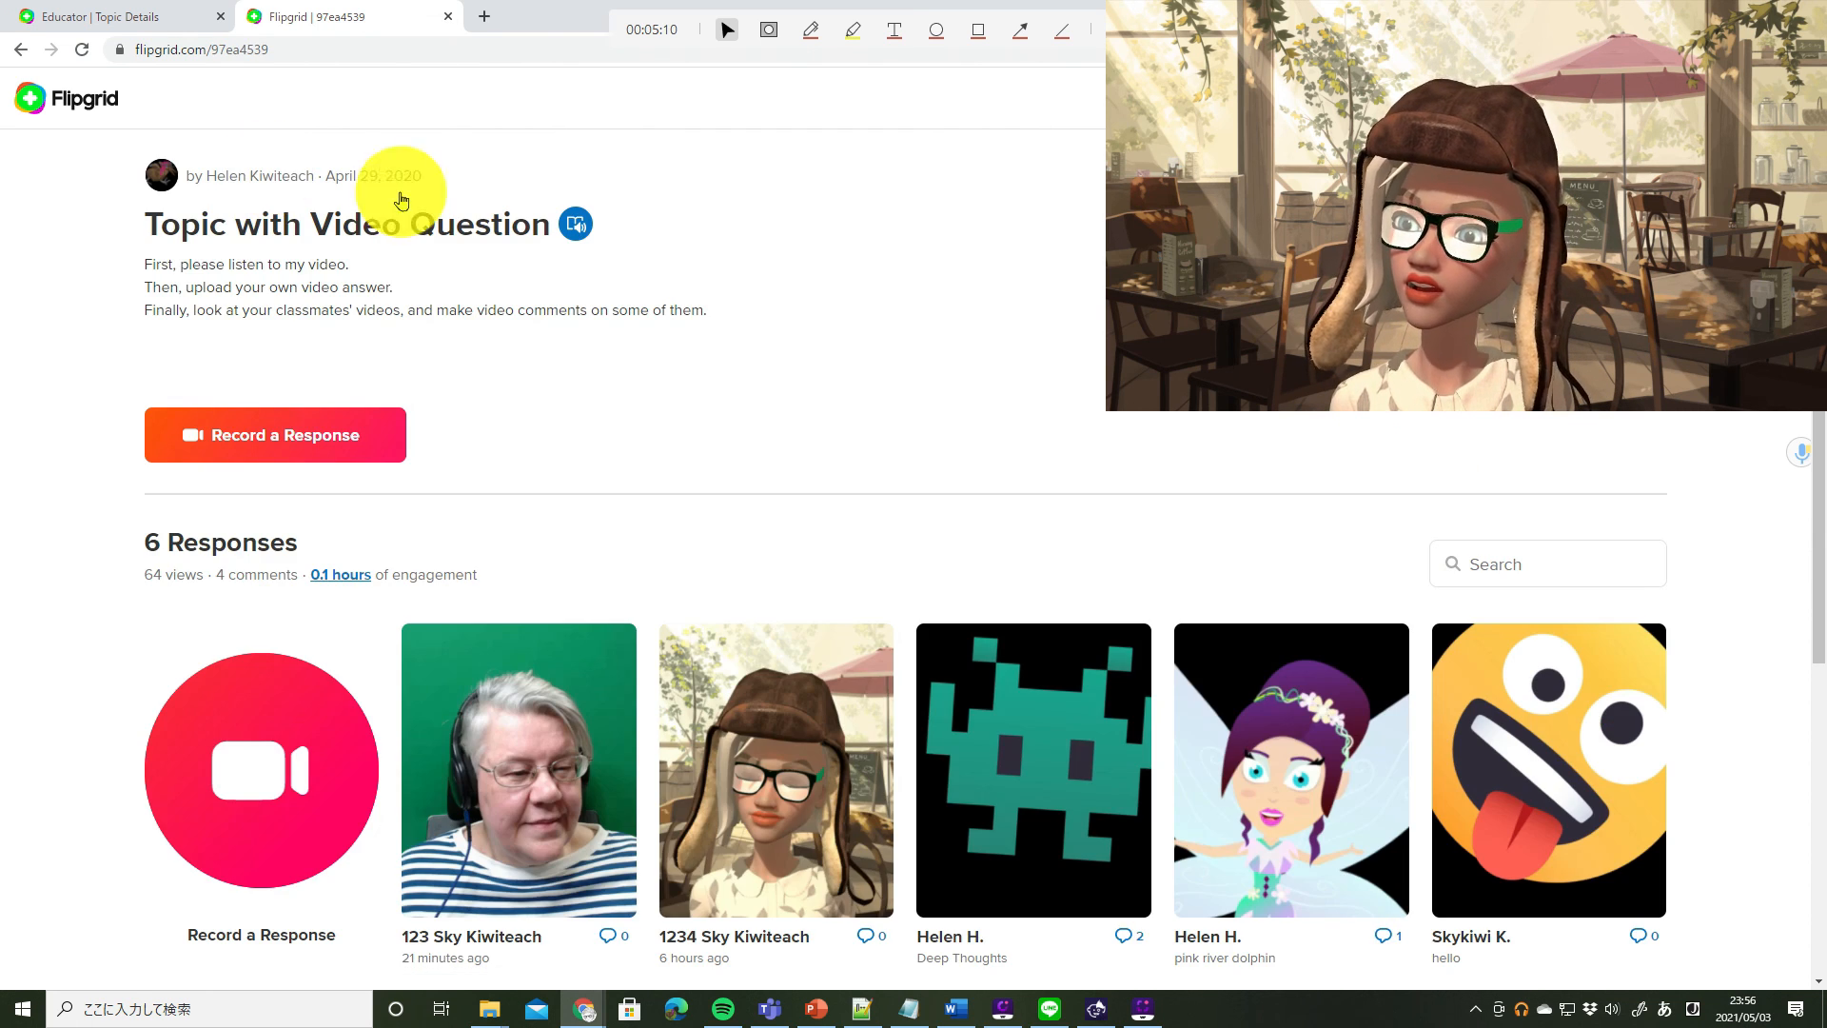
{"action": "scroll", "scroll_direction": "down", "scroll_amount": 3}
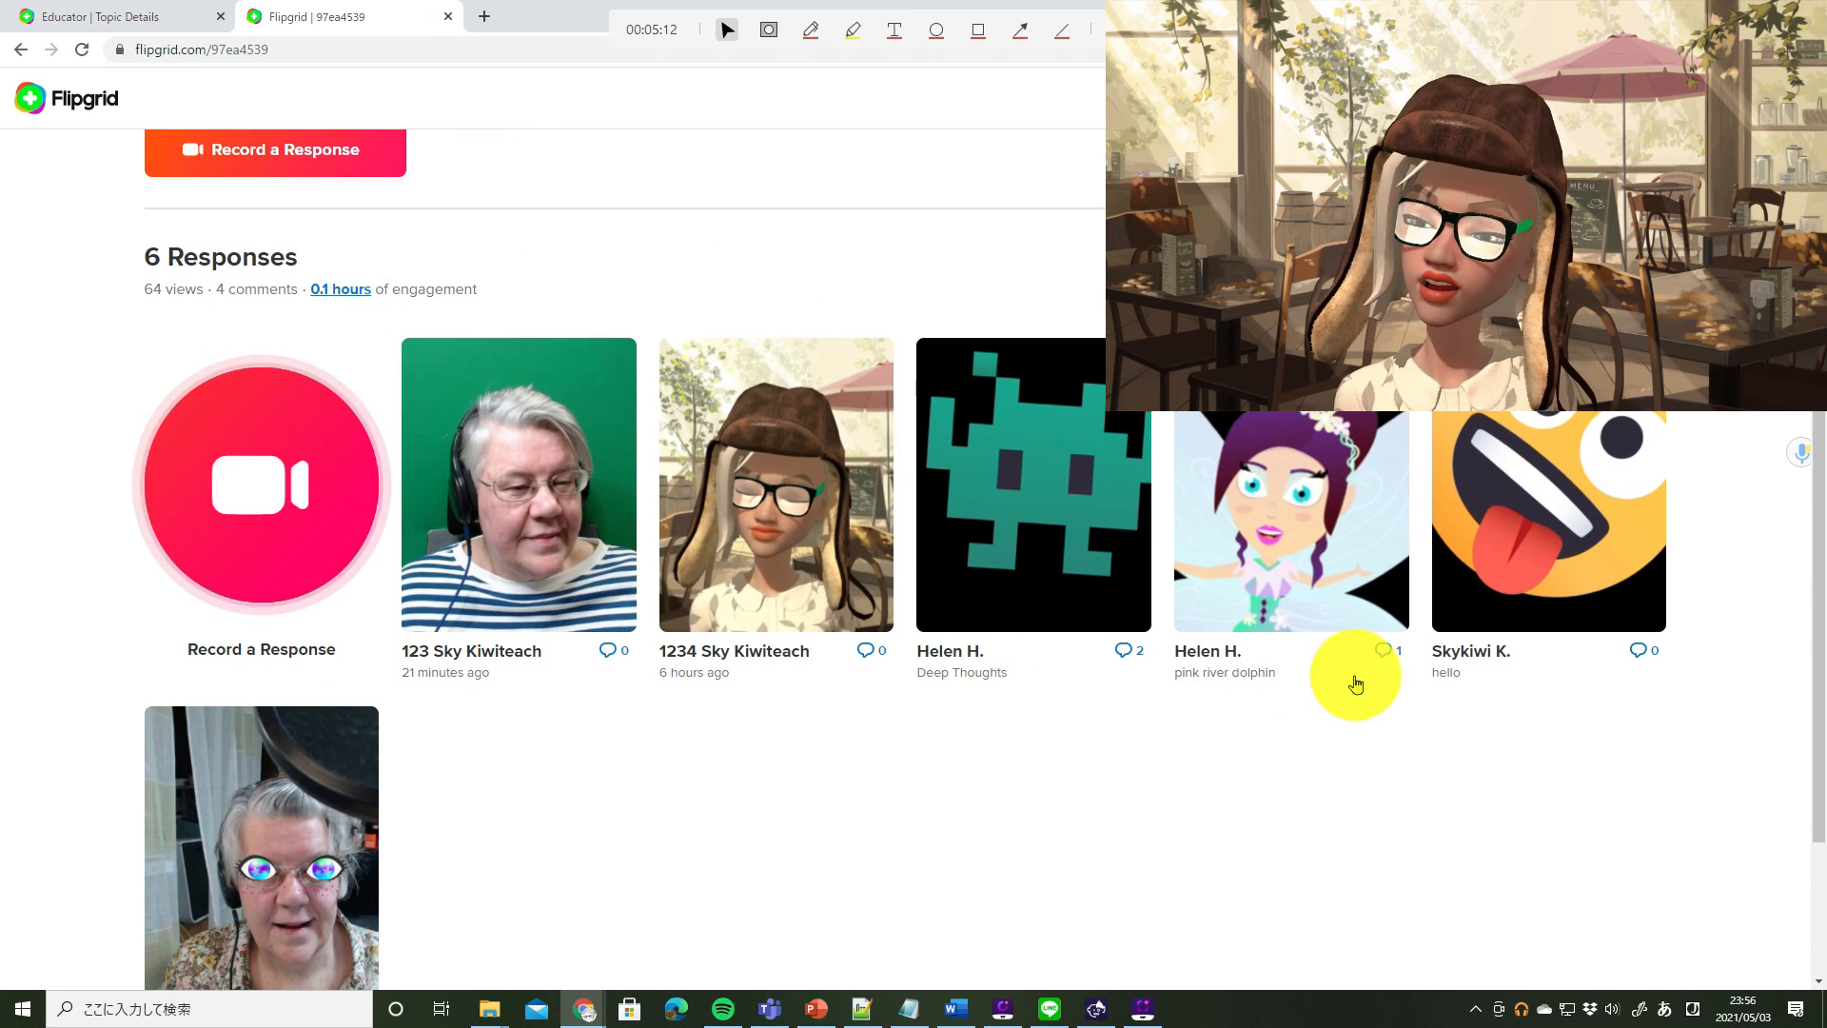